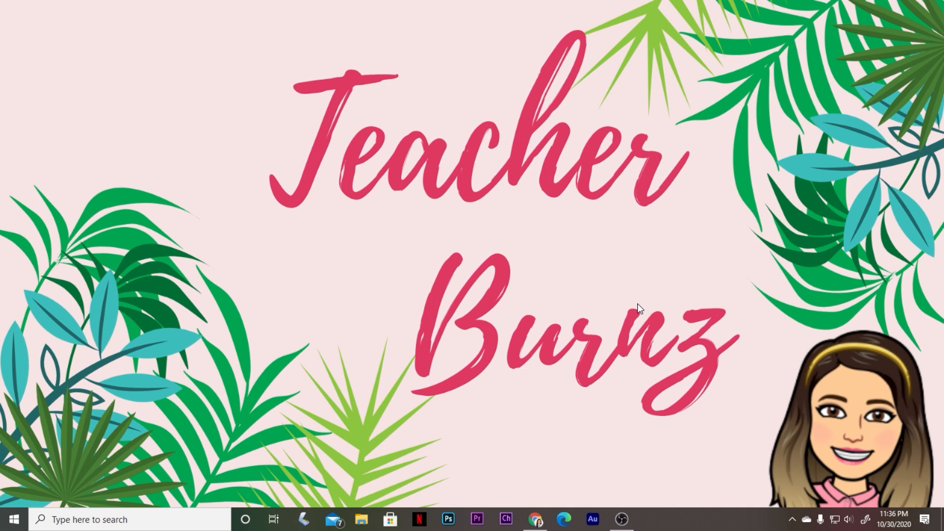
Bring up Chrome from the taskbar on the Teacher Burnz YouTube channel page
{"action": "left_click", "coordinate": [535, 520]}
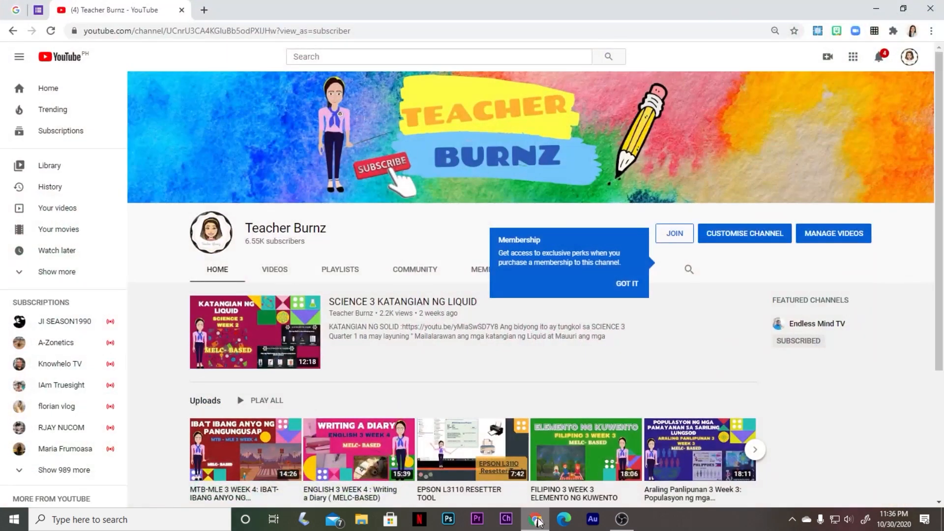
{"action": "mouse_move", "coordinate": [275, 269]}
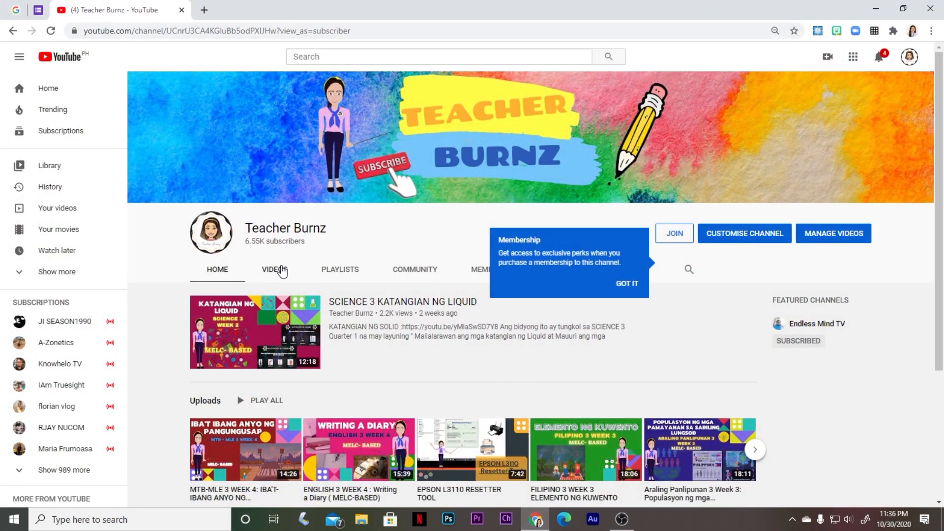
From the channel's Videos list, open the Printer's Ink Pad reset video and expand its description
{"action": "left_click", "coordinate": [275, 269]}
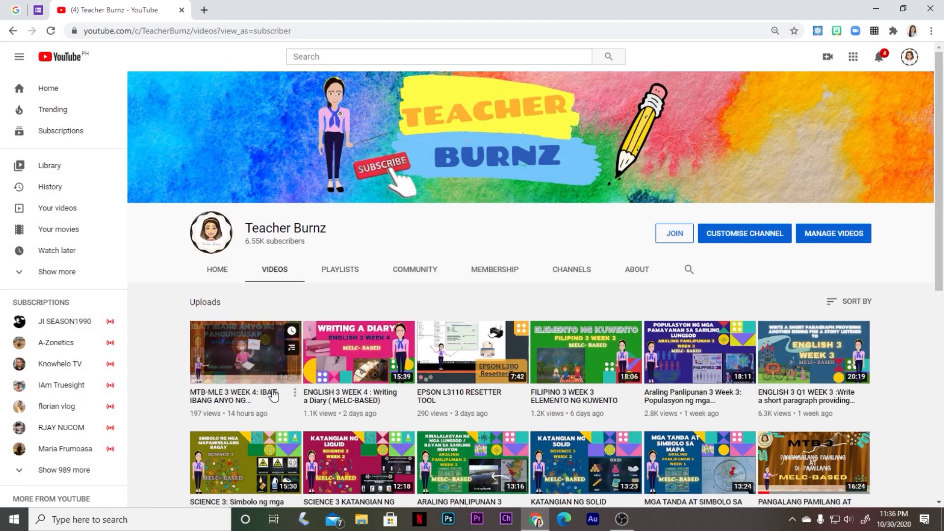
{"action": "scroll", "scroll_direction": "down", "scroll_amount": 3}
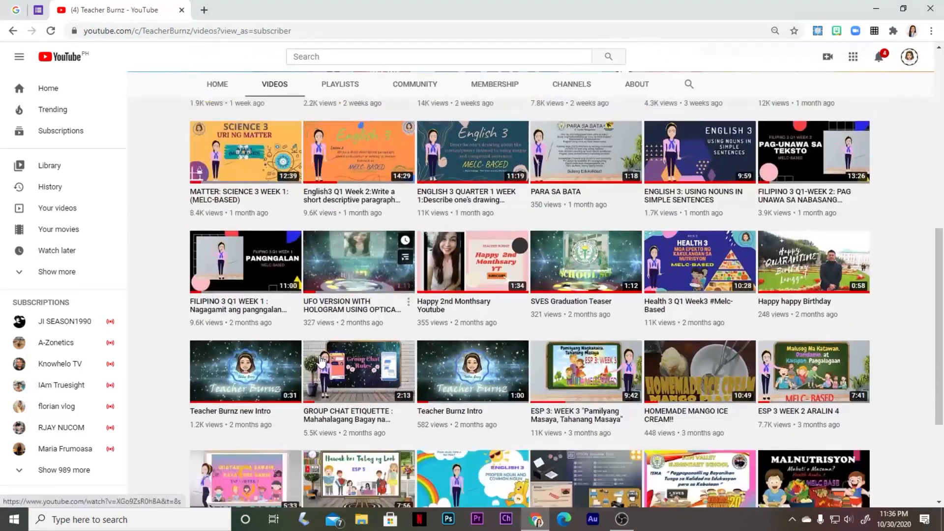
{"action": "scroll", "scroll_direction": "down", "scroll_amount": 3}
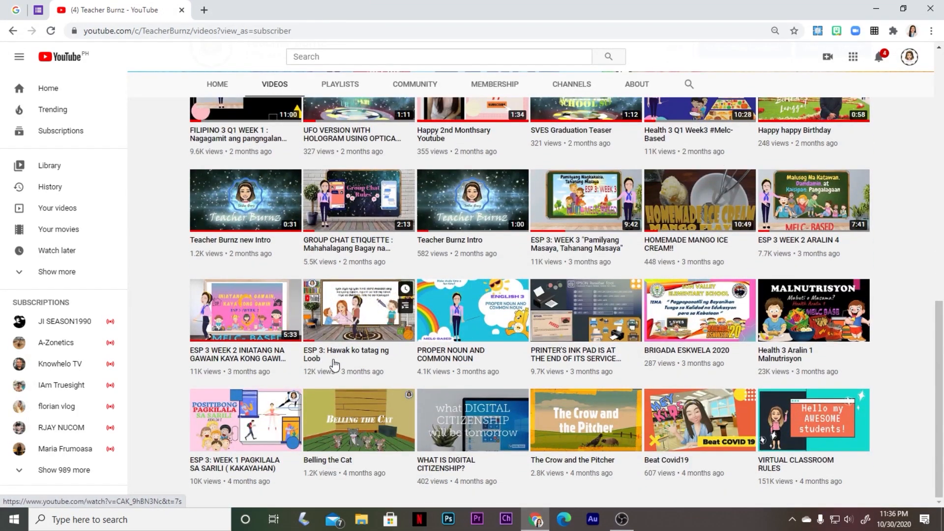
{"action": "left_click", "coordinate": [584, 311]}
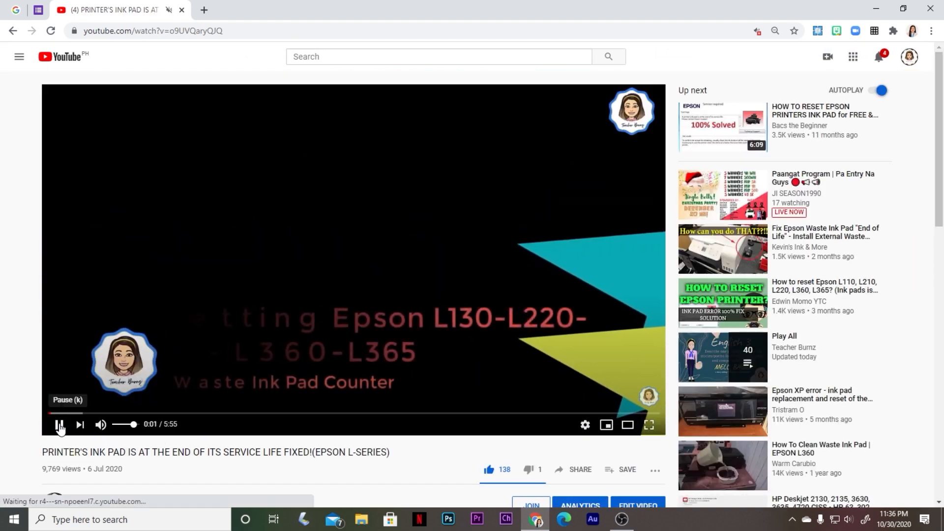
{"action": "scroll", "scroll_direction": "down", "scroll_amount": 3}
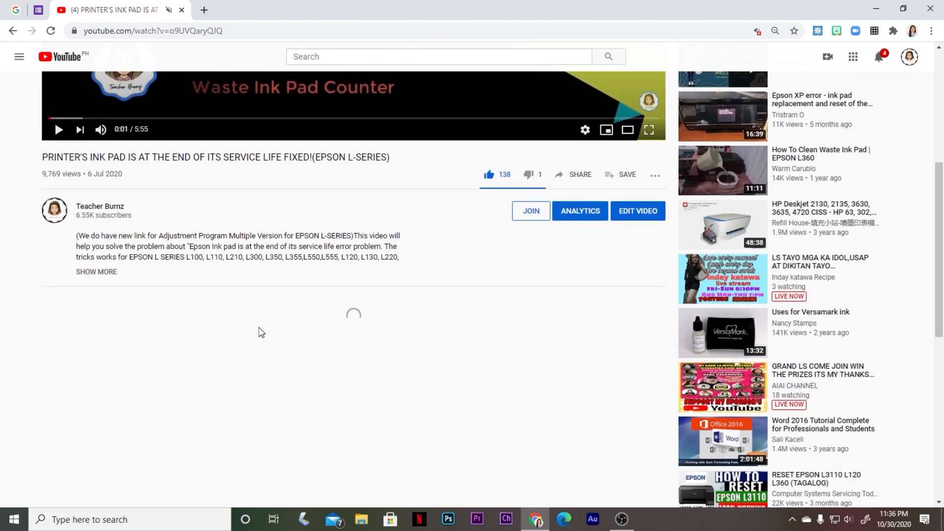
{"action": "scroll", "scroll_direction": "down", "scroll_amount": 3}
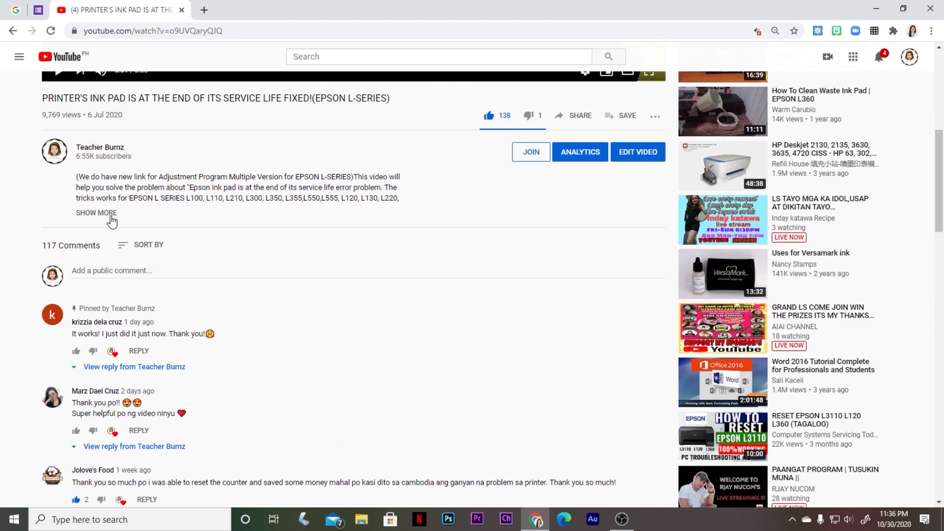
{"action": "left_click", "coordinate": [95, 212]}
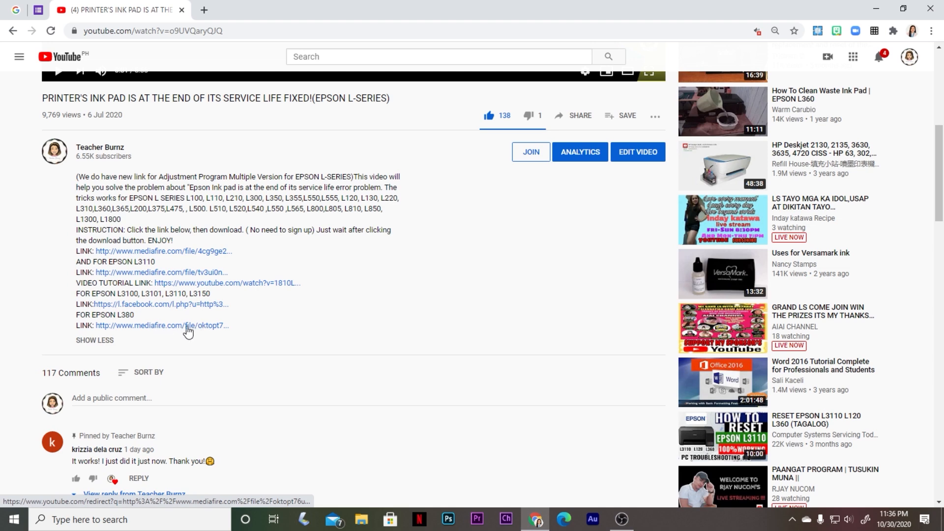
Download Epson L380 Resetter Tool.rar from the MediaFire link, redownloading over the existing file
{"action": "left_click", "coordinate": [160, 326]}
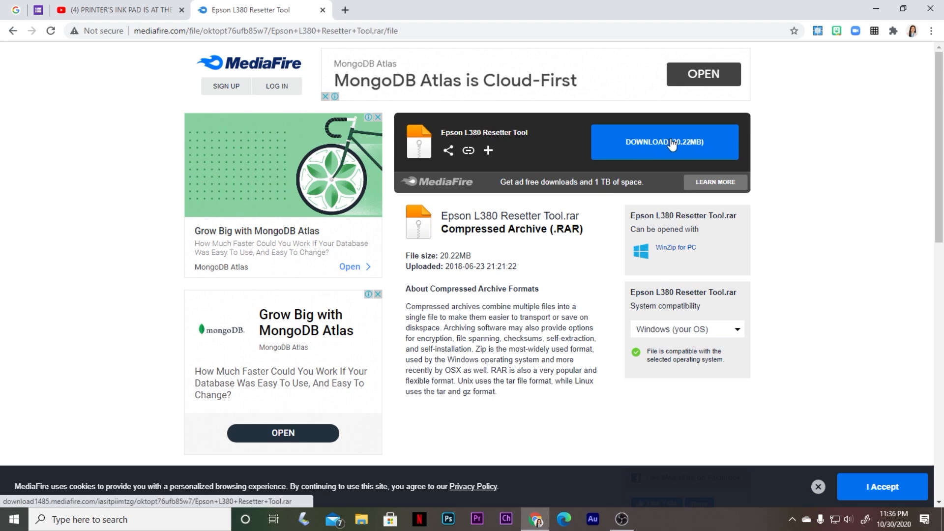
{"action": "left_click", "coordinate": [665, 141]}
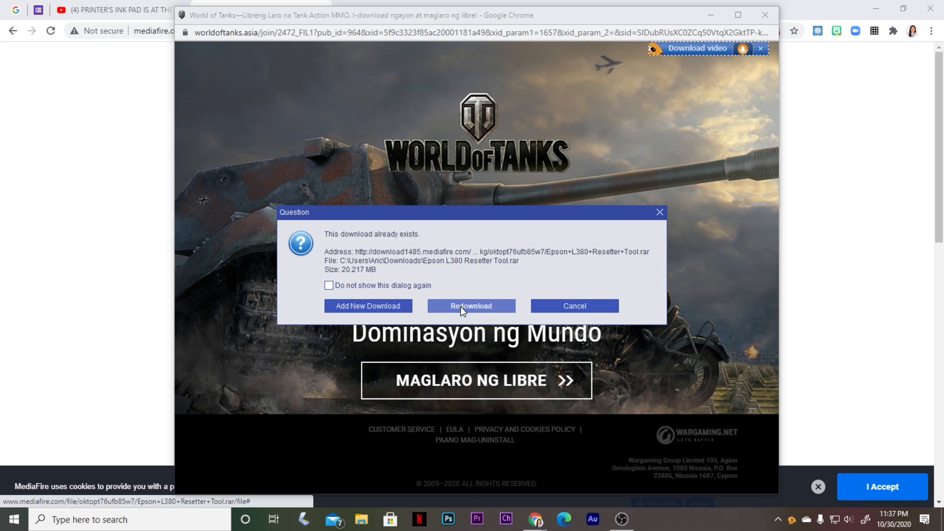
{"action": "left_click", "coordinate": [470, 306]}
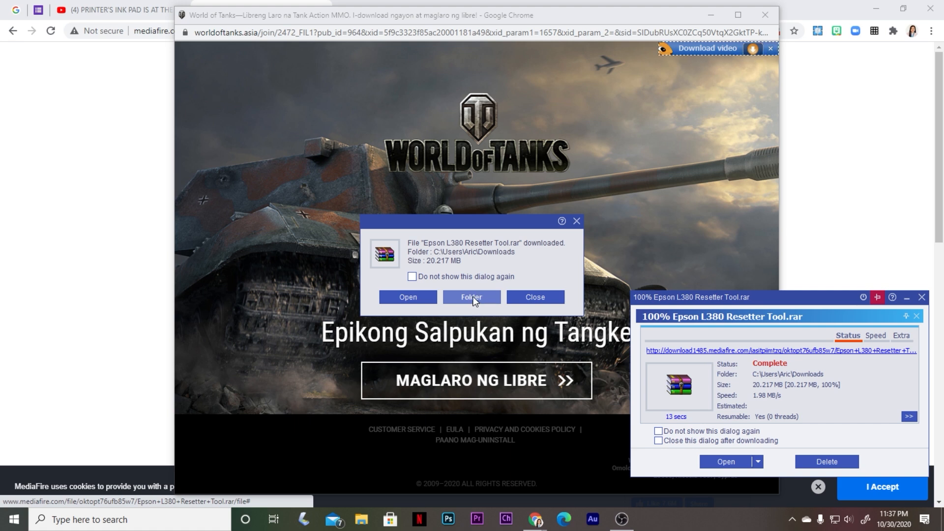
Show the downloaded archive in a maximized Downloads window and reveal the hidden tray icons
{"action": "left_click", "coordinate": [534, 297]}
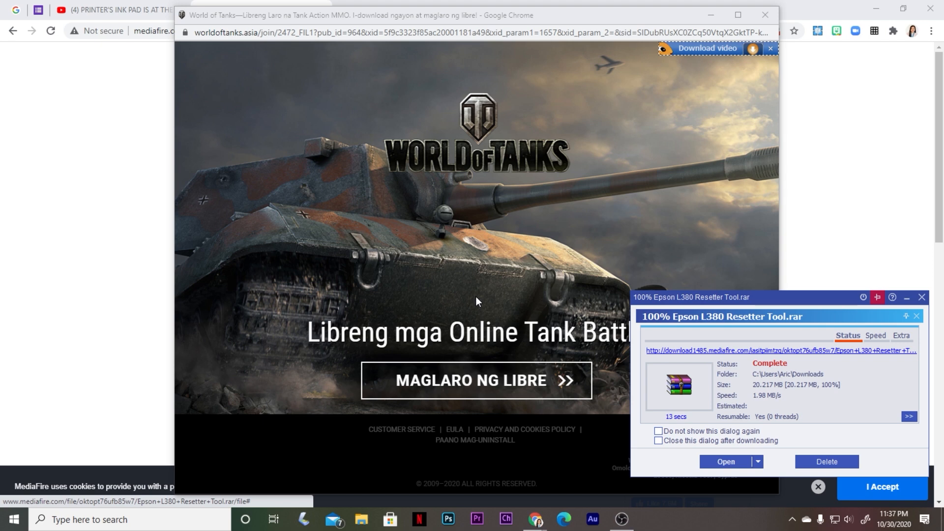
{"action": "left_click", "coordinate": [726, 463]}
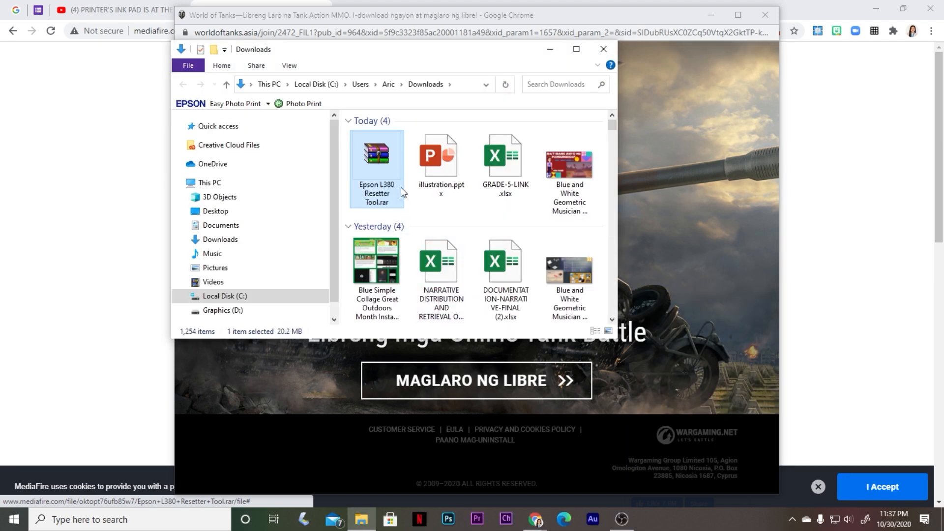
{"action": "mouse_move", "coordinate": [377, 153]}
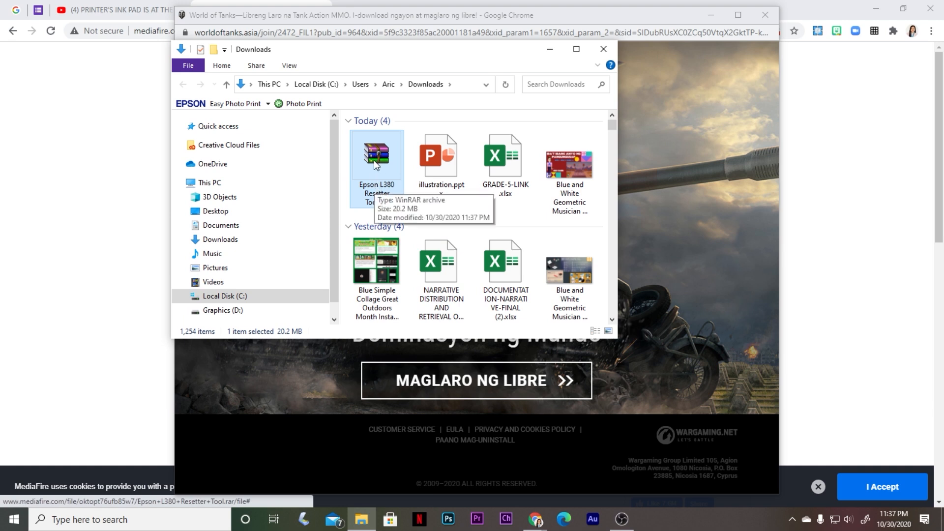
{"action": "mouse_move", "coordinate": [576, 50]}
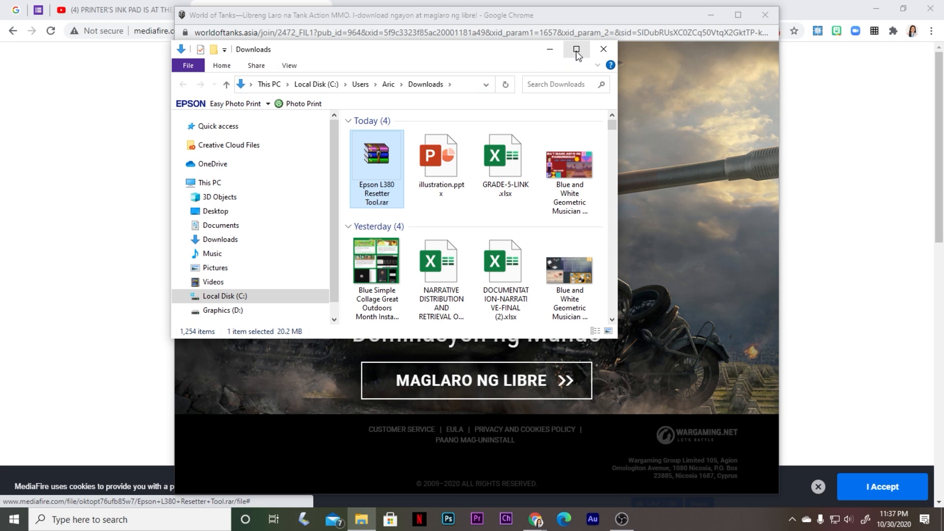
{"action": "left_click", "coordinate": [576, 50]}
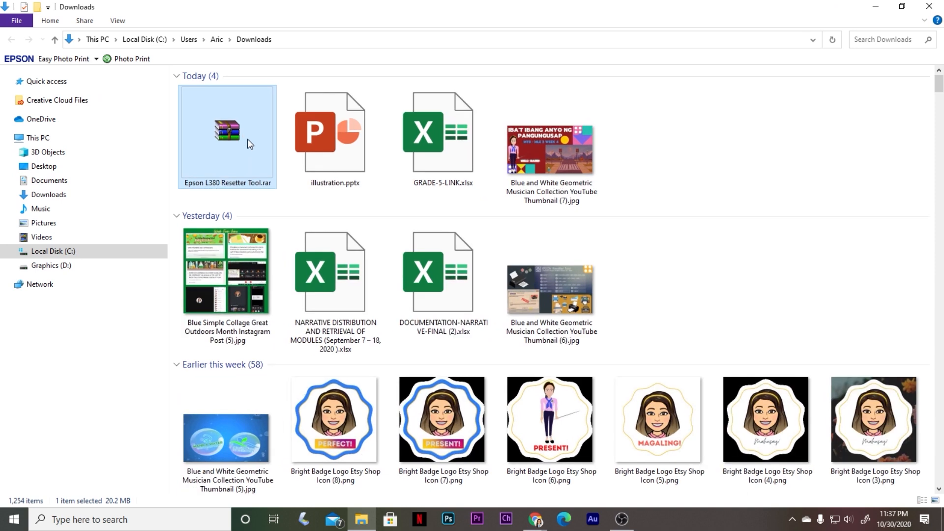
{"action": "mouse_move", "coordinate": [794, 522]}
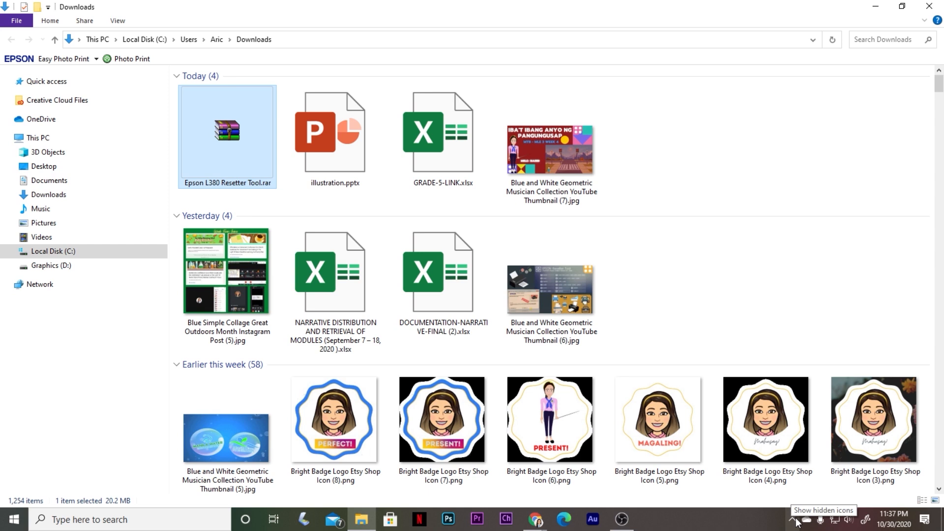
{"action": "left_click", "coordinate": [796, 520]}
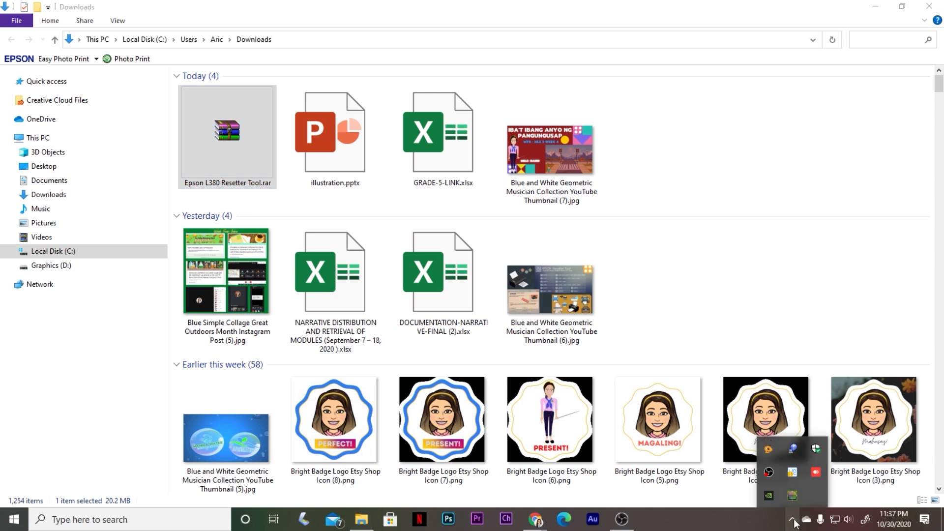
{"action": "mouse_move", "coordinate": [816, 451]}
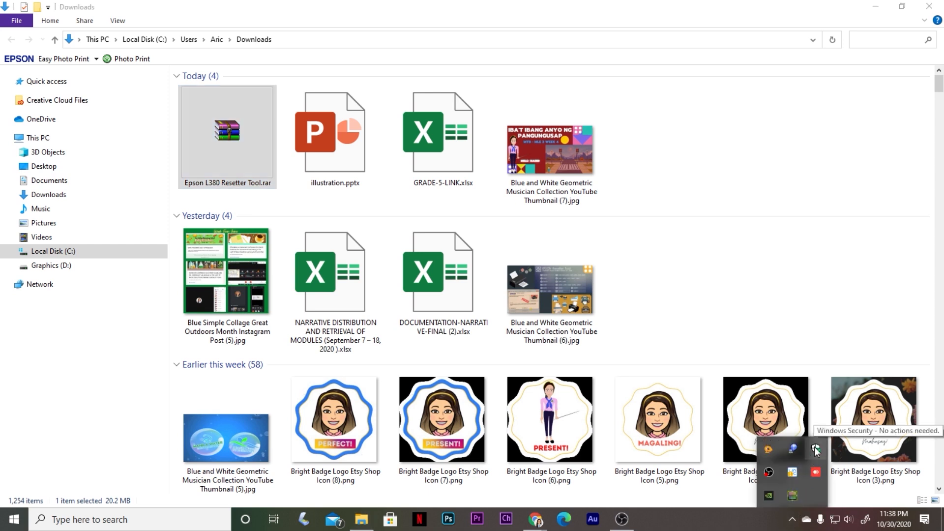
Reach the Virus & threat protection settings in Windows Security from the tray icon
{"action": "left_click", "coordinate": [814, 451]}
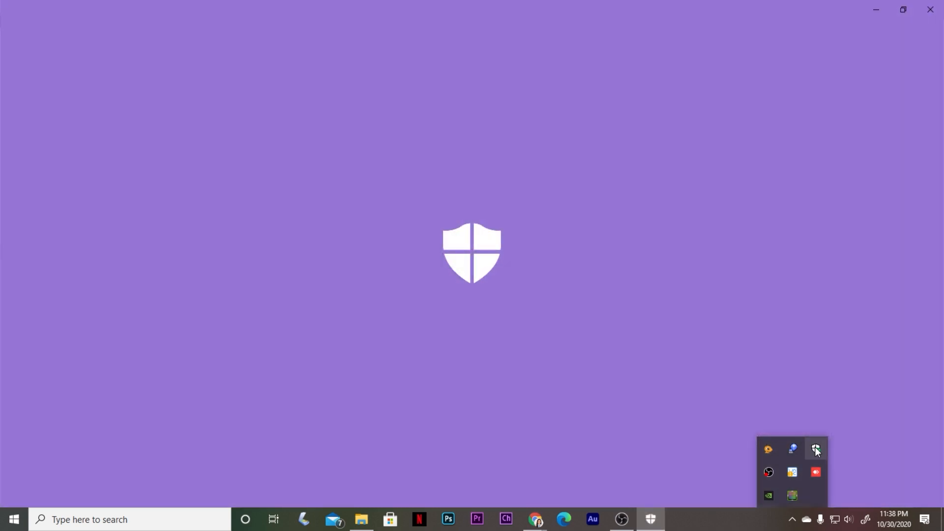
{"action": "left_click", "coordinate": [815, 450]}
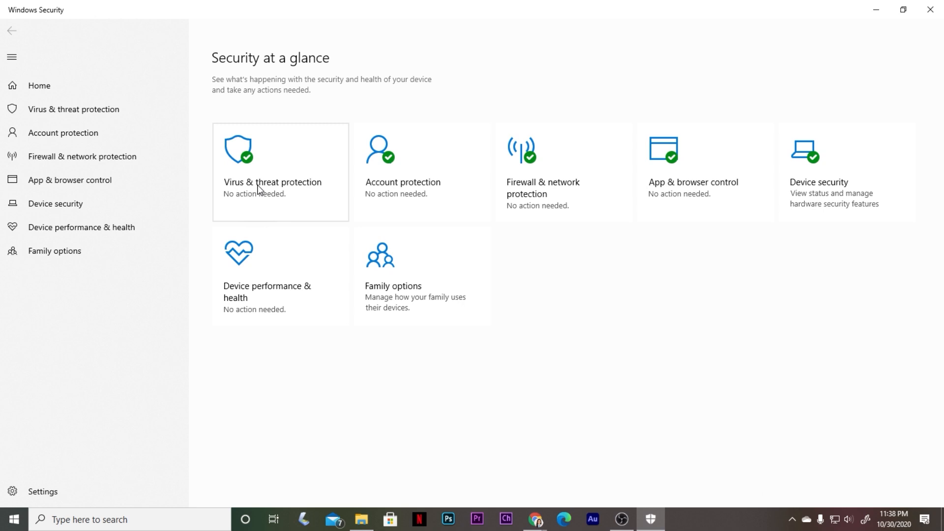
{"action": "left_click", "coordinate": [279, 171]}
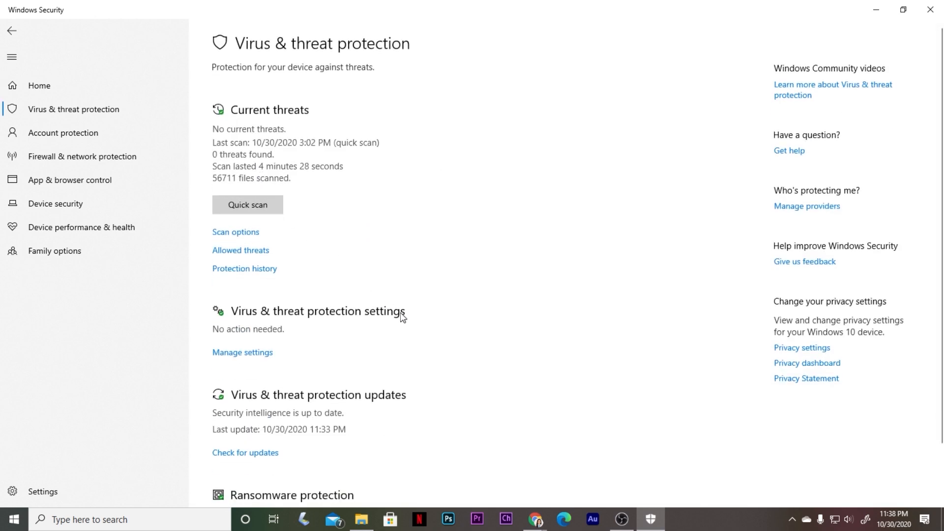
{"action": "mouse_move", "coordinate": [269, 319]}
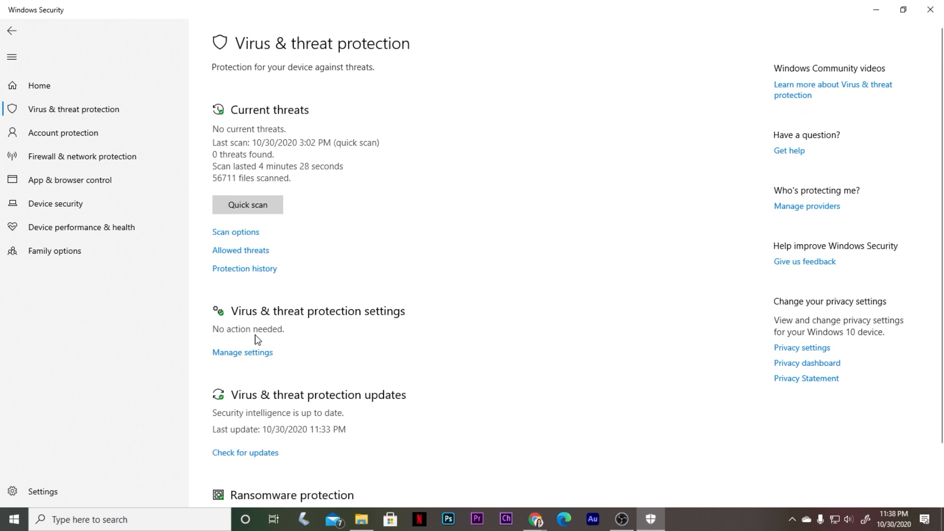
{"action": "left_click", "coordinate": [242, 354]}
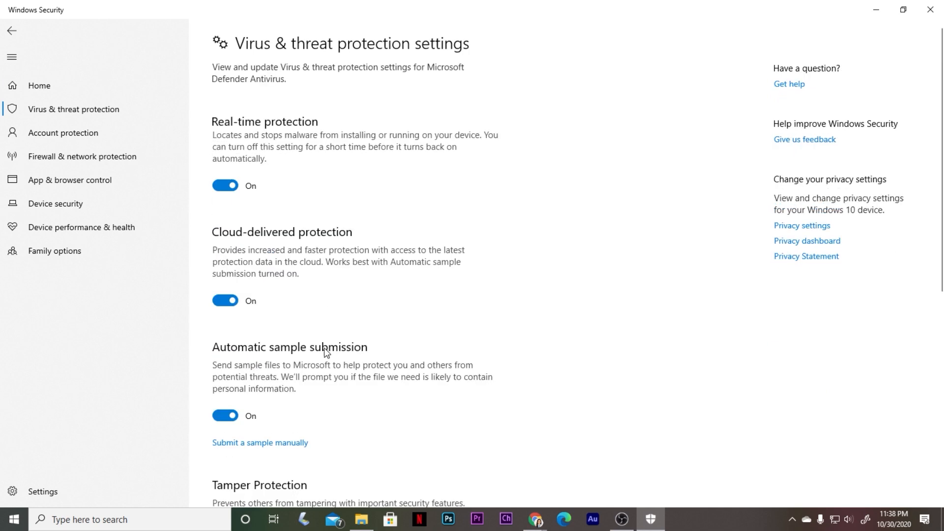
{"action": "mouse_move", "coordinate": [266, 136]}
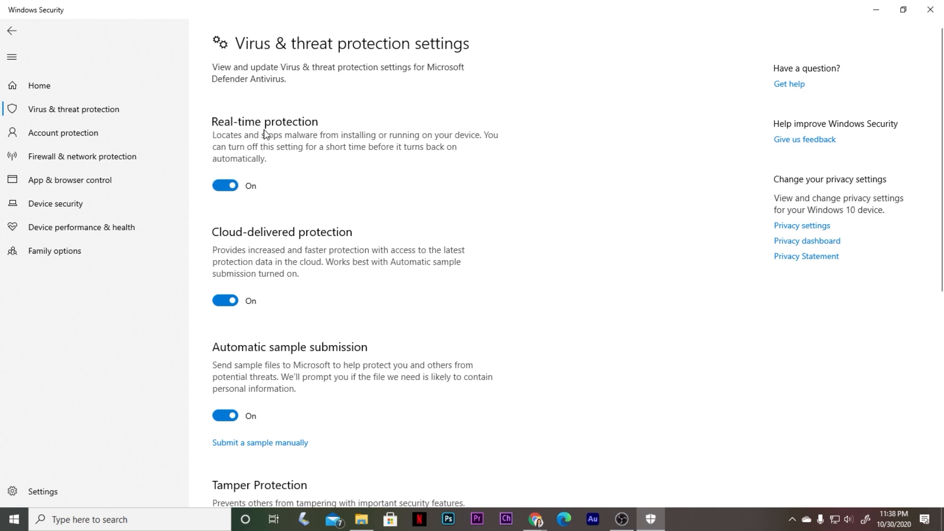
Turn off Real-time, Cloud-delivered and Tamper Protection, dismissing the warnings
{"action": "left_click", "coordinate": [225, 185]}
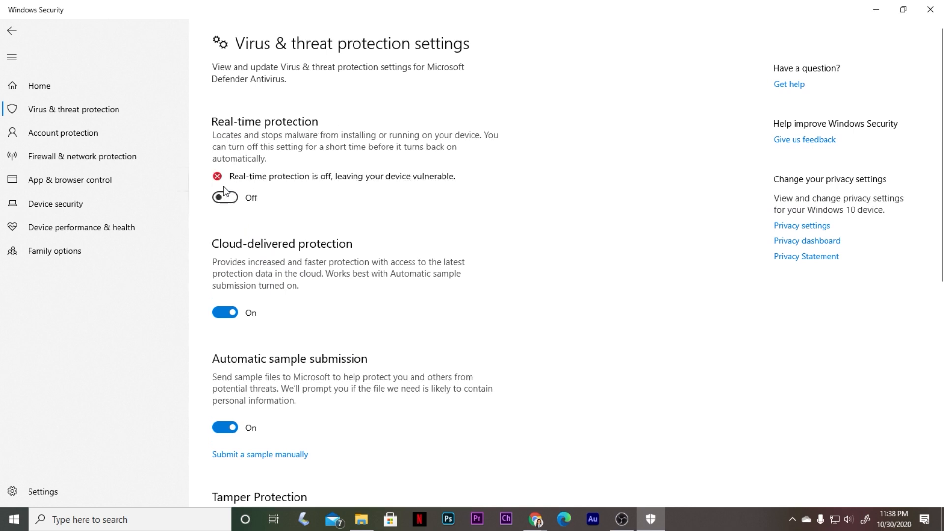
{"action": "mouse_move", "coordinate": [253, 301]}
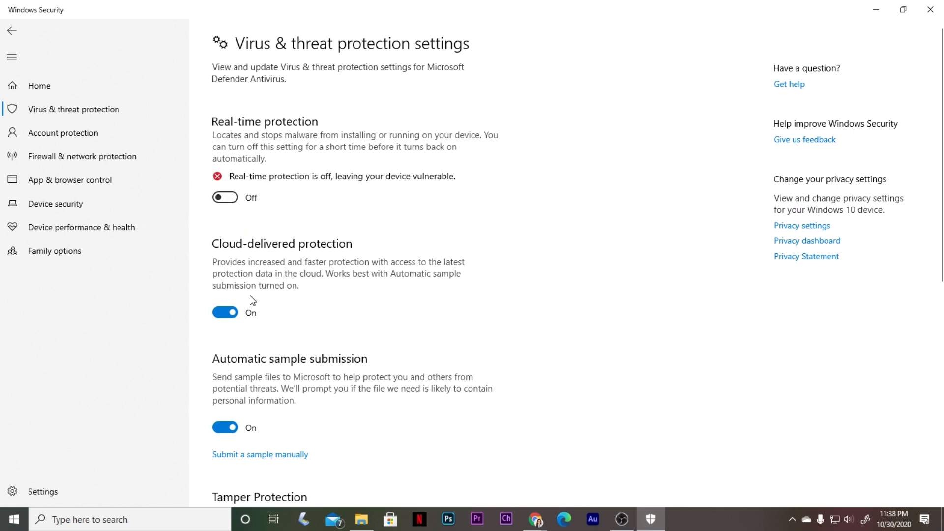
{"action": "left_click", "coordinate": [225, 313]}
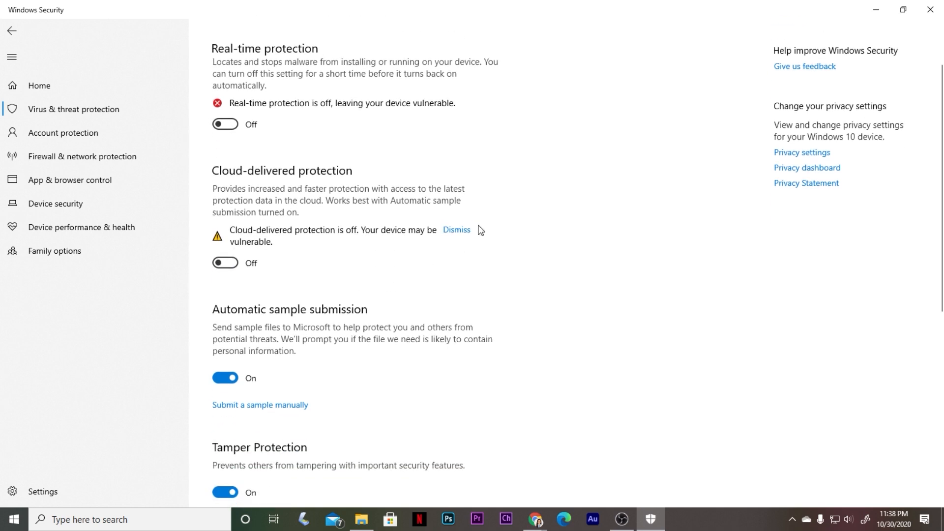
{"action": "scroll", "scroll_direction": "down", "scroll_amount": 3}
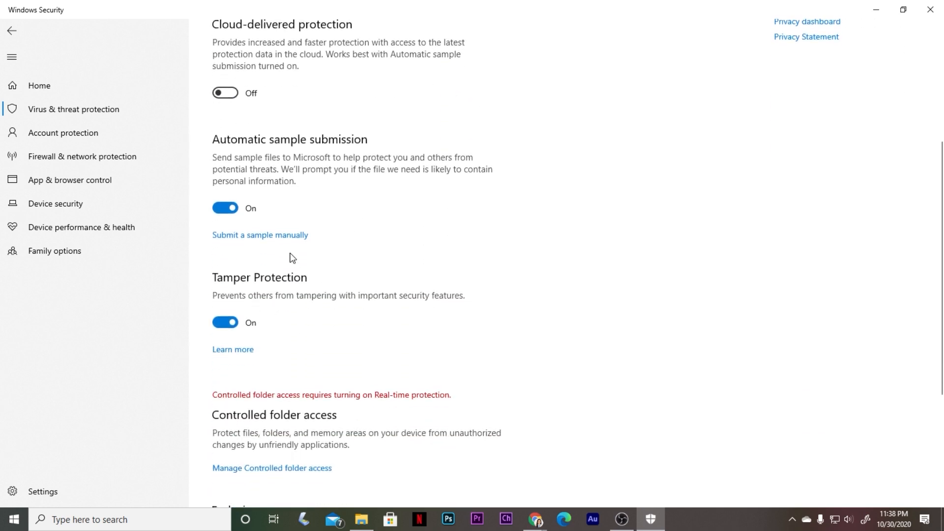
{"action": "left_click", "coordinate": [224, 207]}
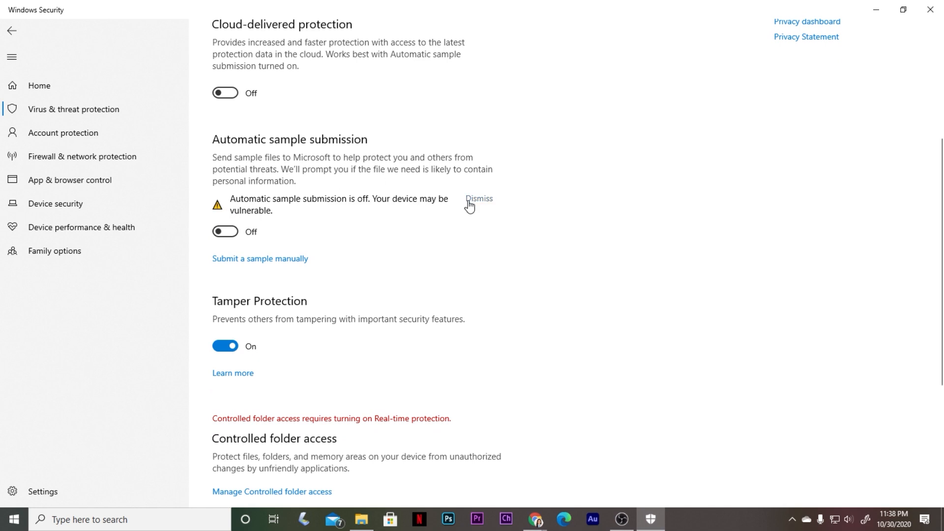
{"action": "scroll", "scroll_direction": "down", "scroll_amount": 3}
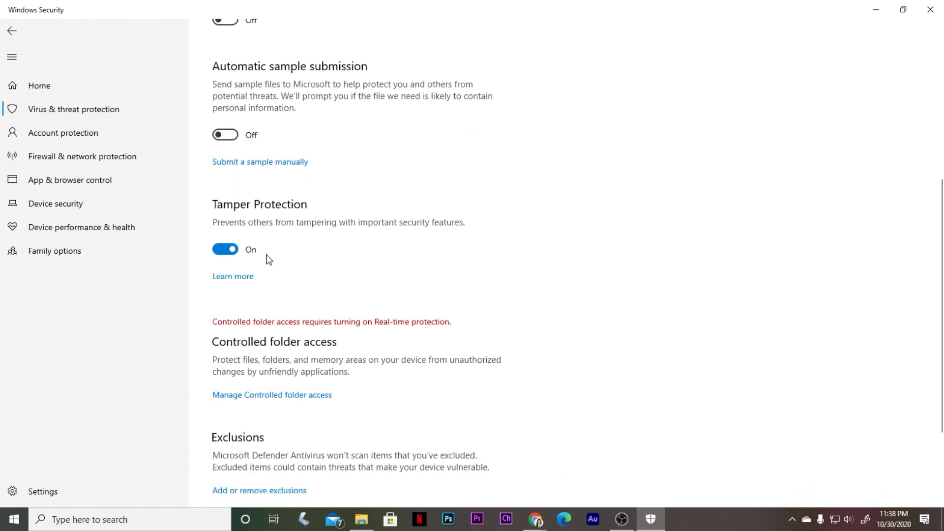
{"action": "left_click", "coordinate": [225, 249]}
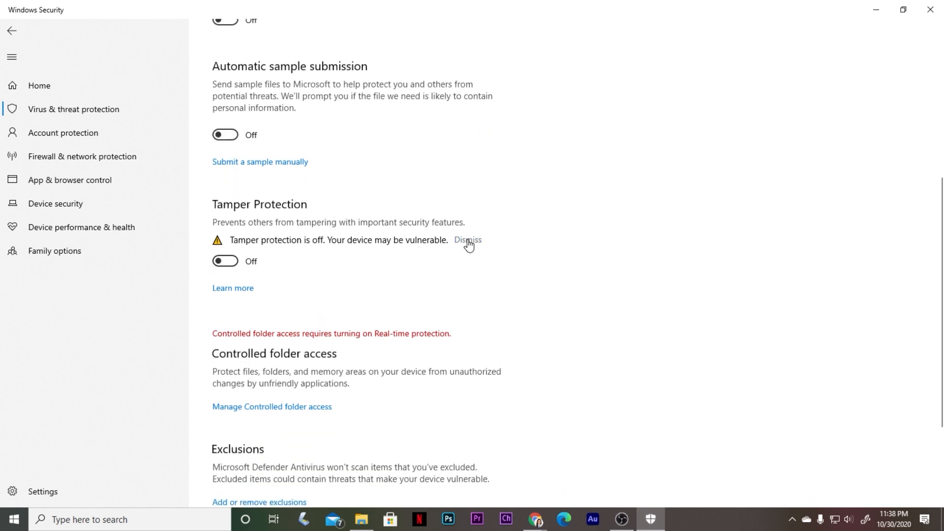
{"action": "left_click", "coordinate": [468, 240]}
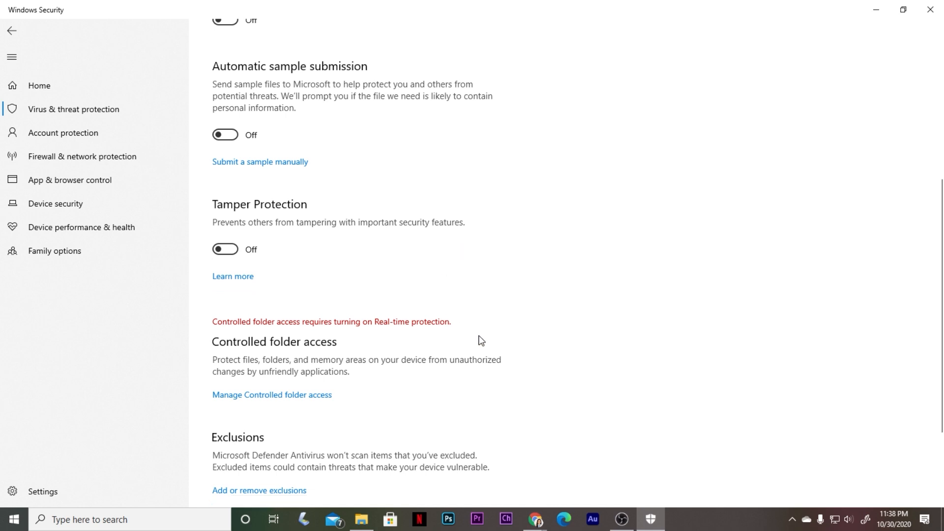
{"action": "scroll", "scroll_direction": "down", "scroll_amount": 3}
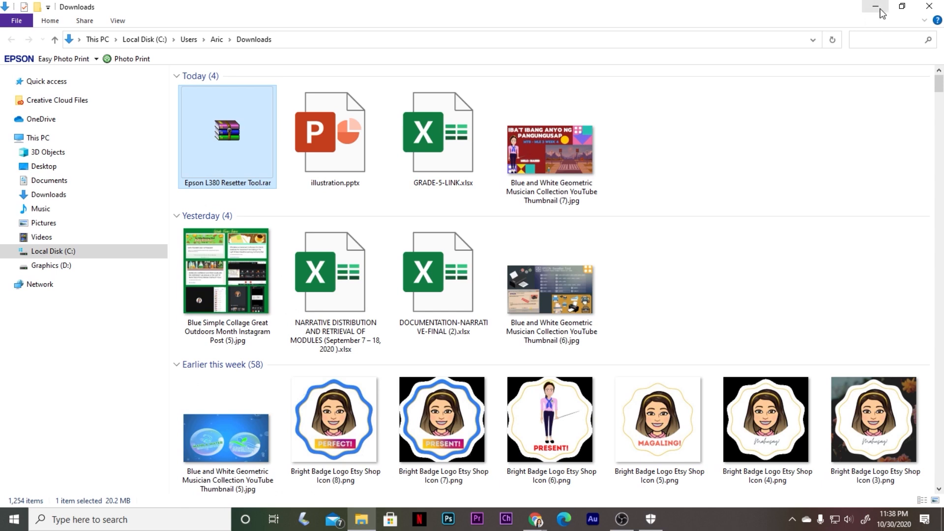
{"action": "mouse_move", "coordinate": [621, 519]}
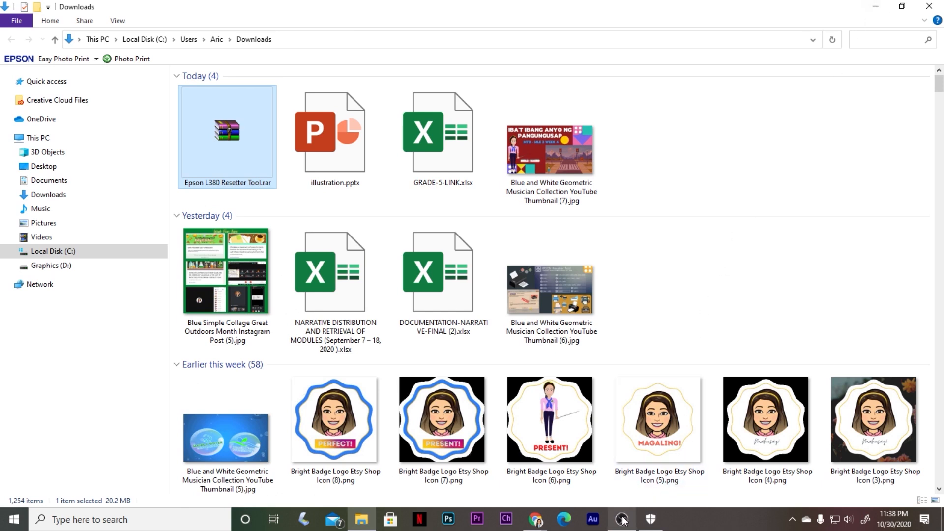
{"action": "mouse_move", "coordinate": [621, 525]}
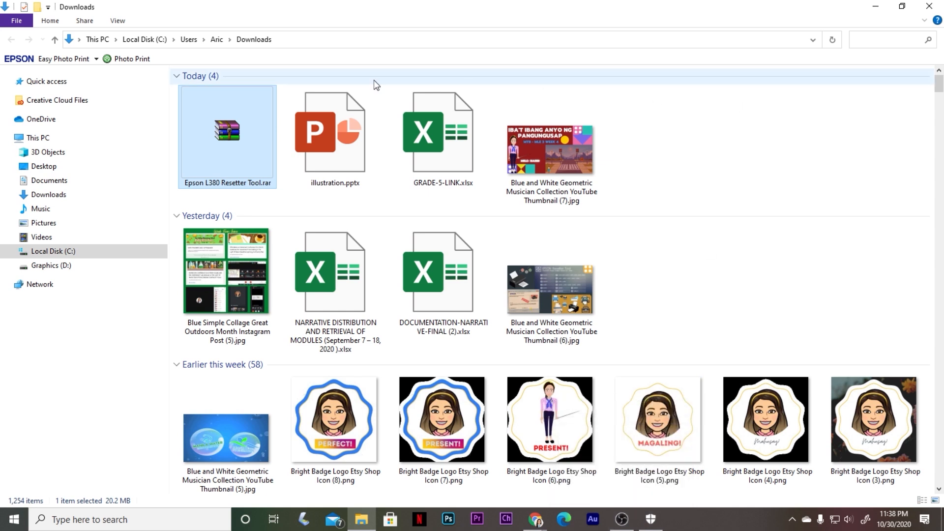
{"action": "mouse_move", "coordinate": [235, 131]}
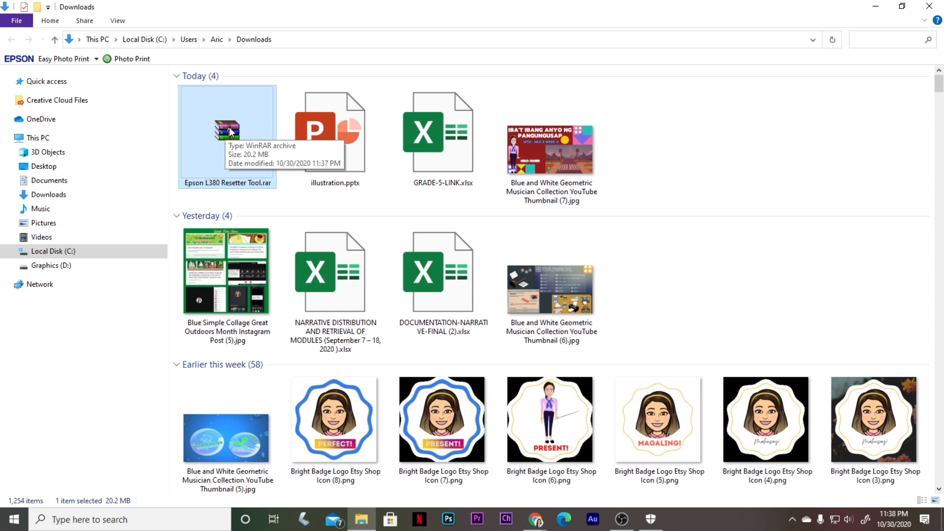
Extract Epson L380 Resetter Tool.rar to its own folder, entering and confirming the archive password
{"action": "right_click", "coordinate": [228, 131]}
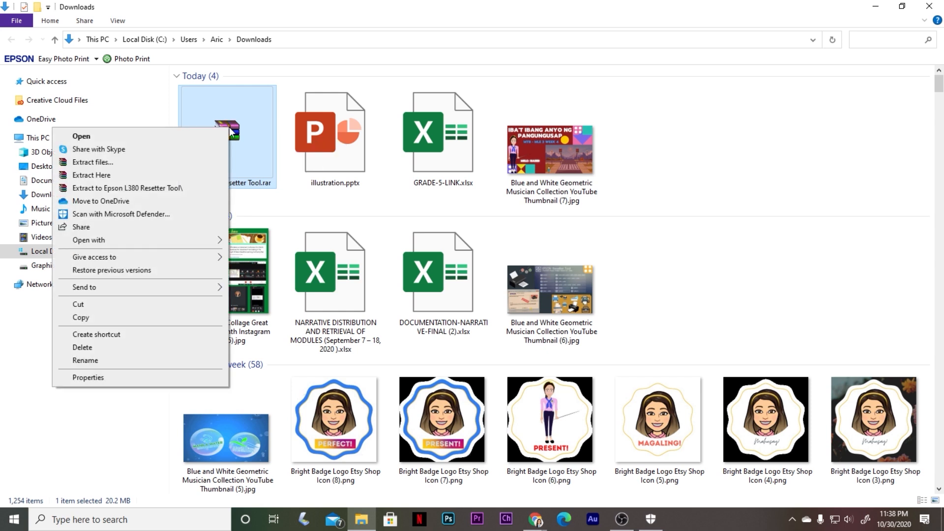
{"action": "mouse_move", "coordinate": [167, 192]}
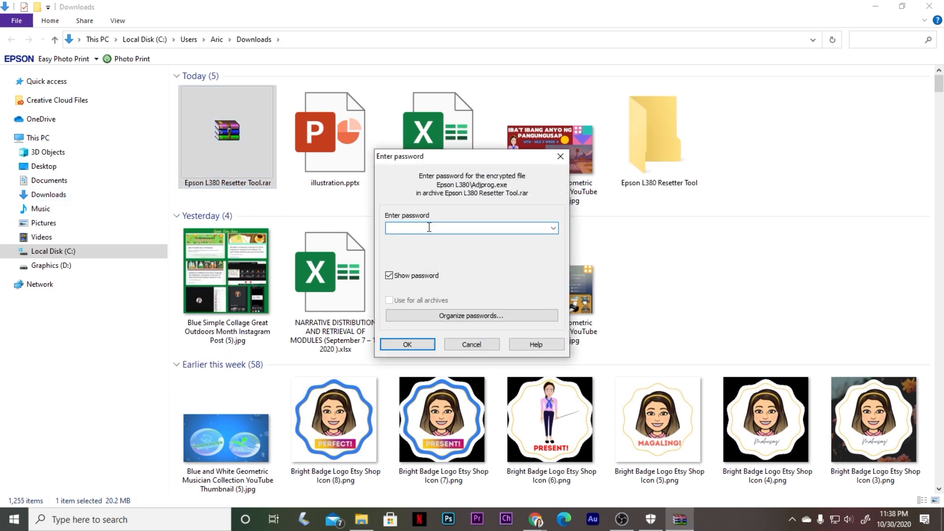
{"action": "left_click", "coordinate": [389, 276]}
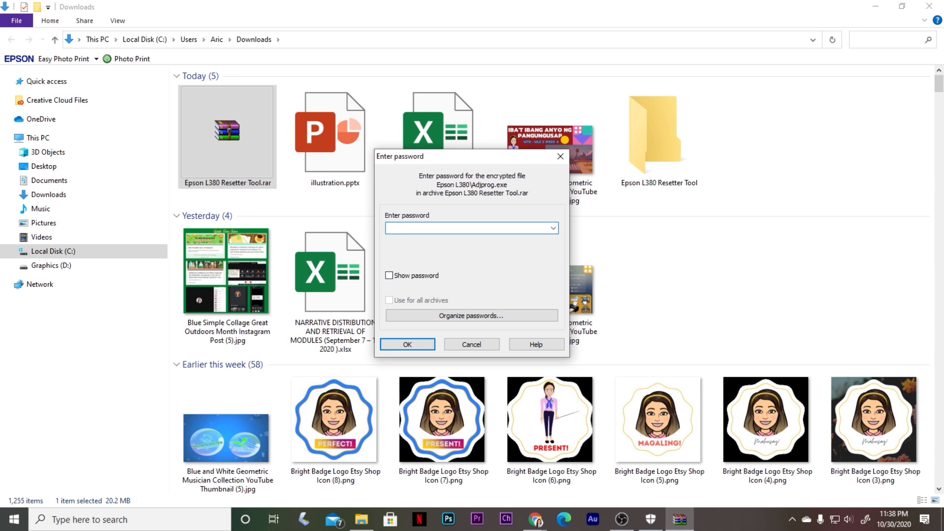
{"action": "type", "text": "••••"}
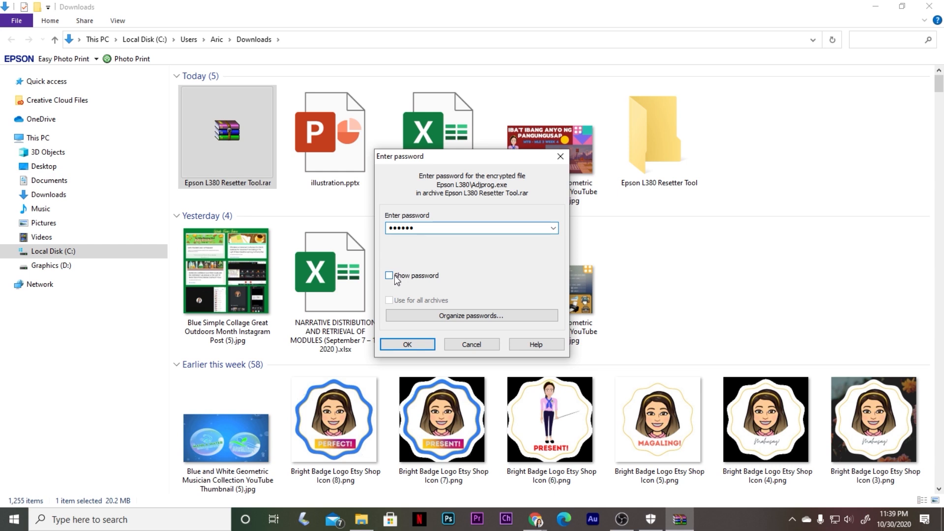
{"action": "left_click", "coordinate": [390, 276]}
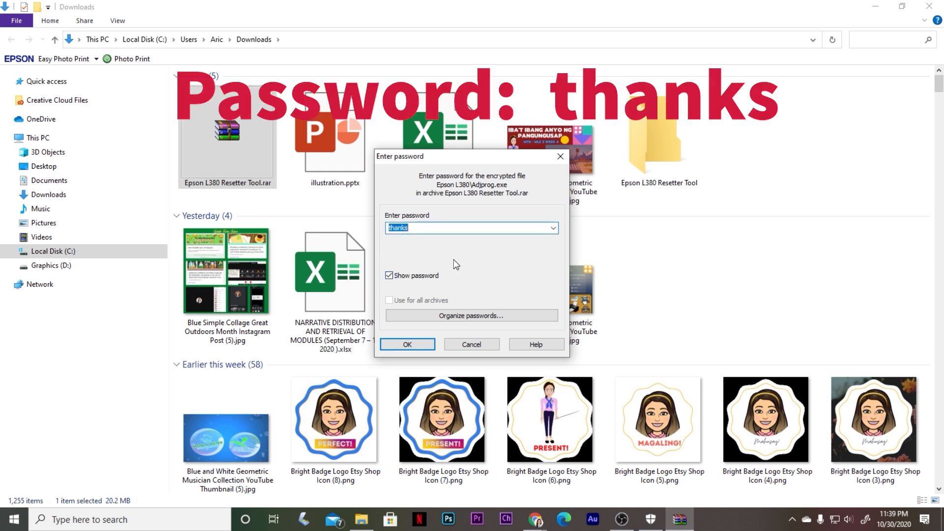
{"action": "mouse_move", "coordinate": [490, 279]}
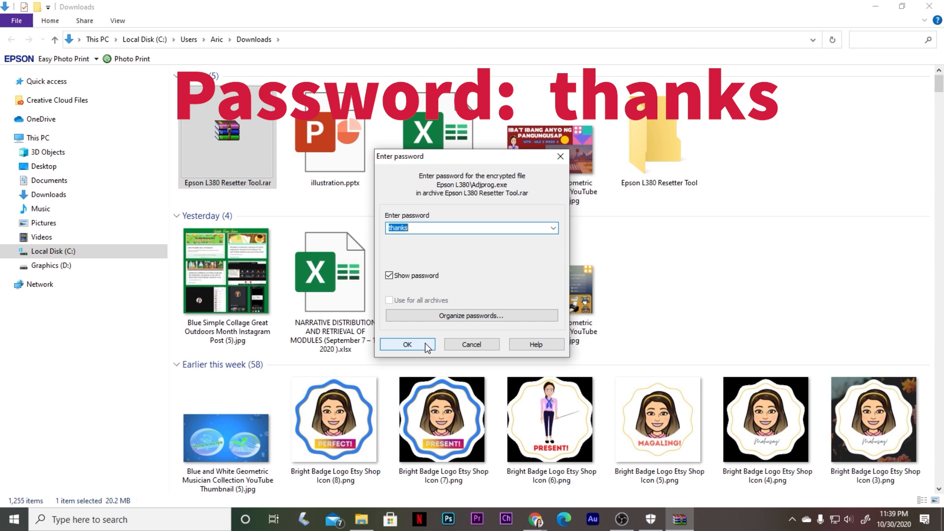
{"action": "left_click", "coordinate": [407, 345]}
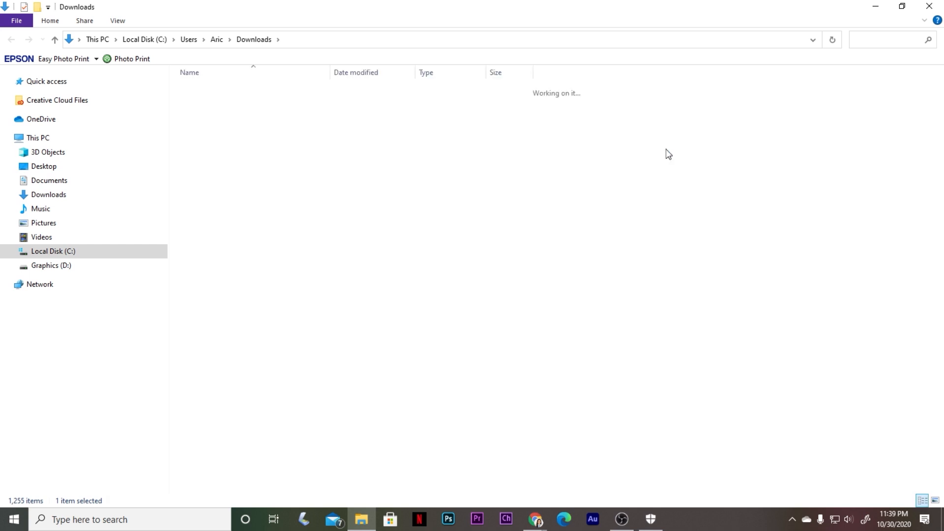
Go into Epson L380 Resetter Tool\Epson L380, view as medium icons, and select the Change date note
{"action": "double_click", "coordinate": [209, 89]}
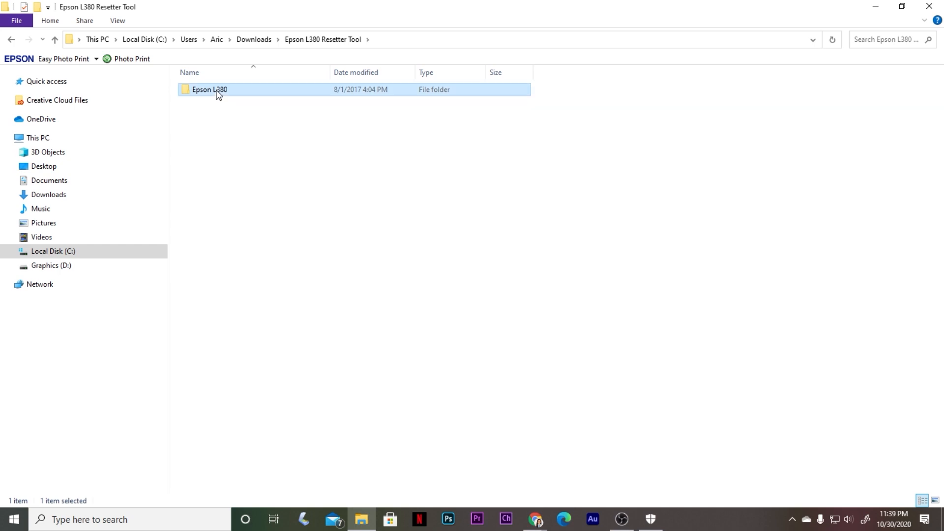
{"action": "double_click", "coordinate": [209, 90]}
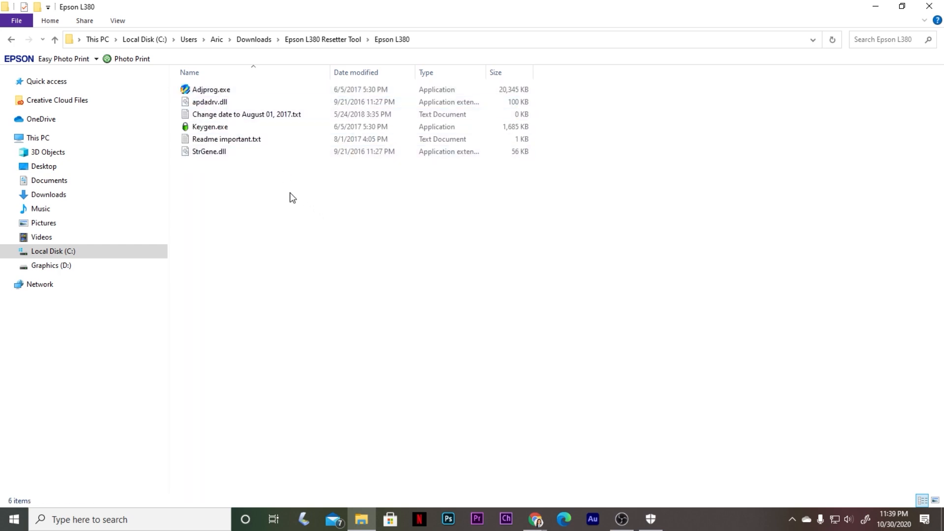
{"action": "left_click", "coordinate": [933, 501]}
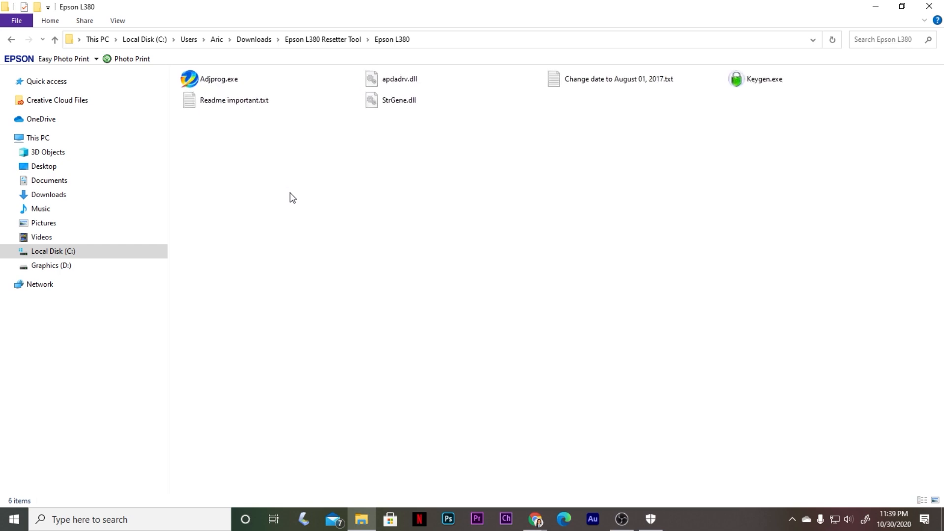
{"action": "left_click", "coordinate": [921, 500]}
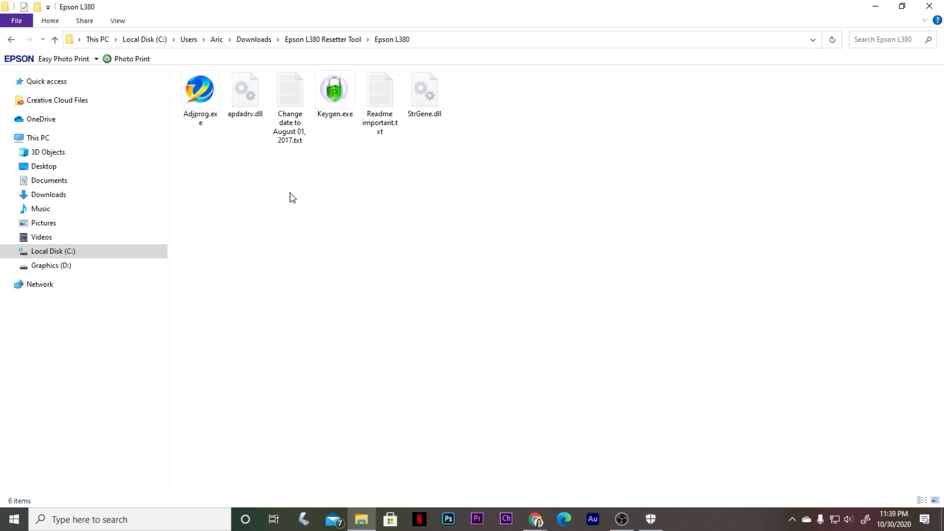
{"action": "mouse_move", "coordinate": [319, 168]}
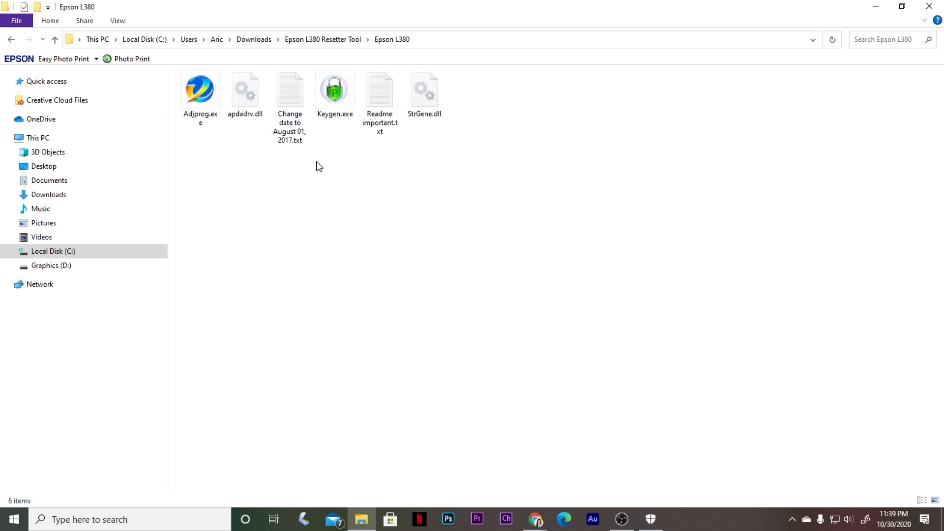
{"action": "left_click", "coordinate": [289, 90]}
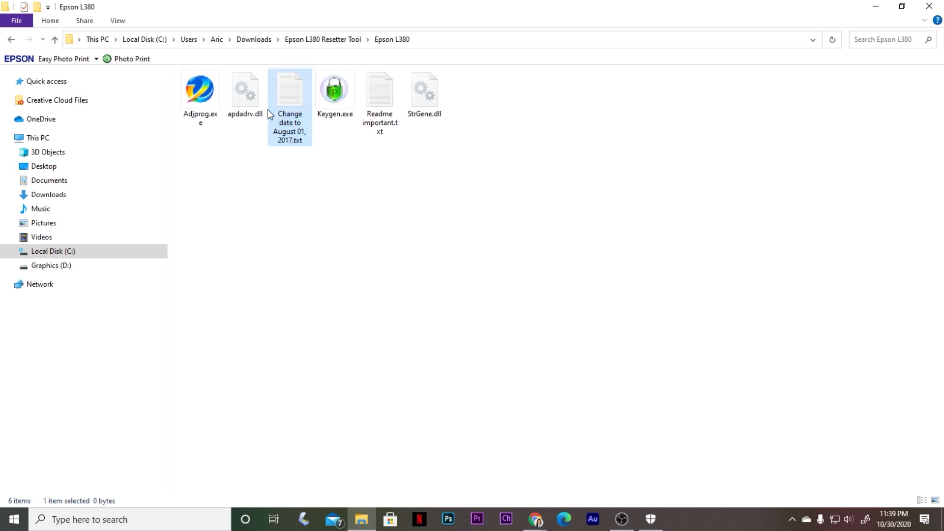
{"action": "mouse_move", "coordinate": [288, 139]}
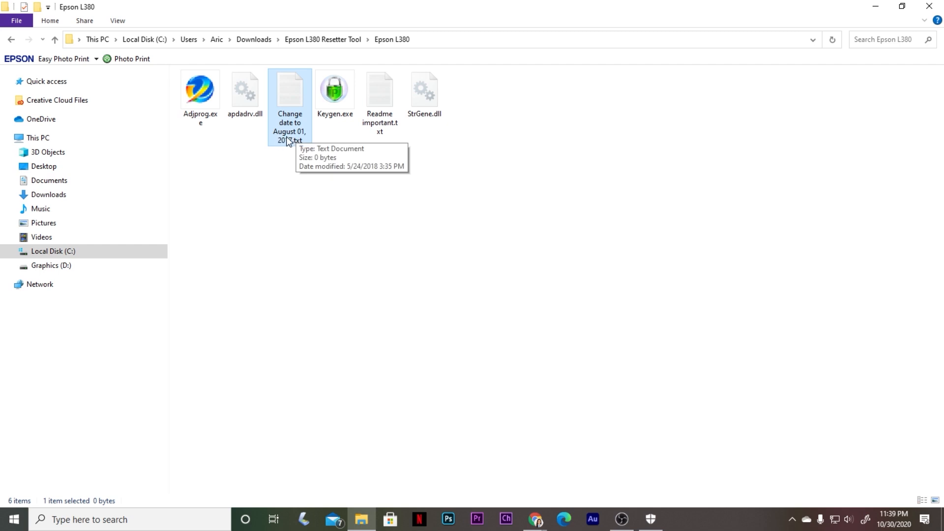
{"action": "mouse_move", "coordinate": [292, 133]}
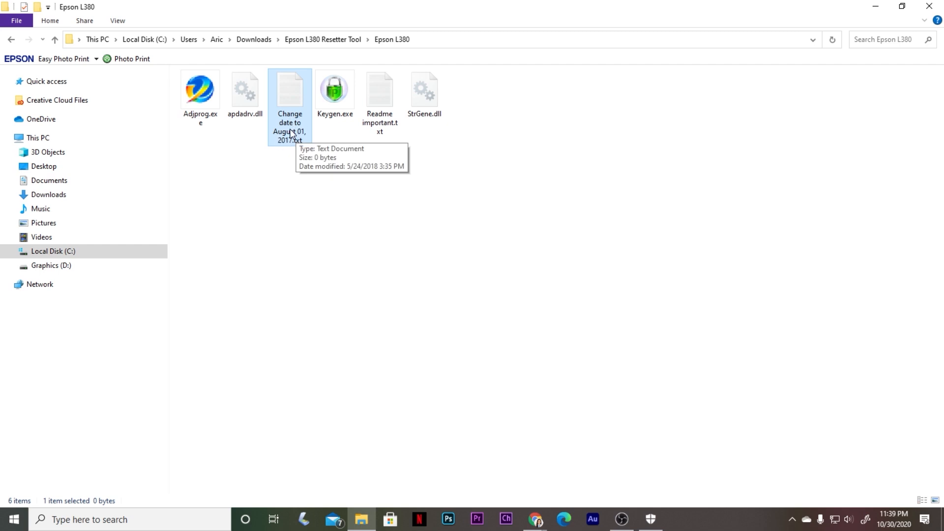
{"action": "mouse_move", "coordinate": [450, 295]}
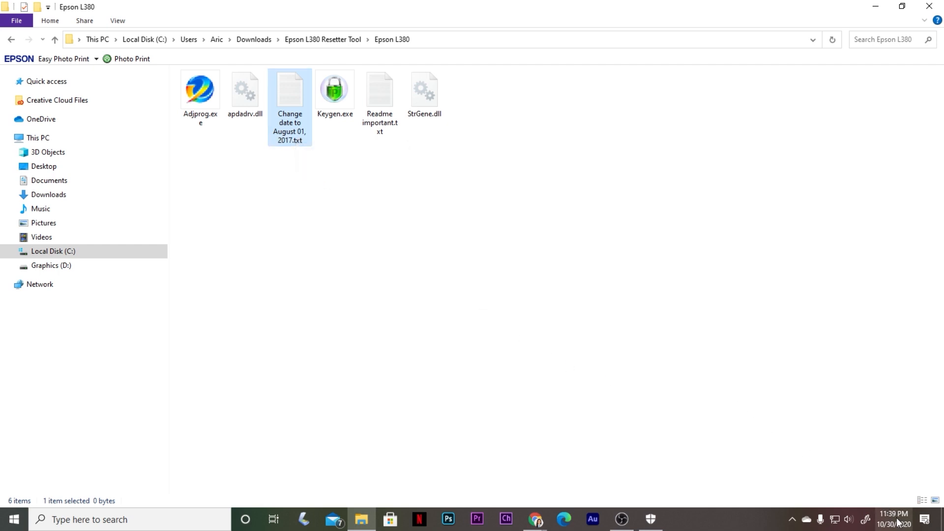
{"action": "mouse_move", "coordinate": [894, 520]}
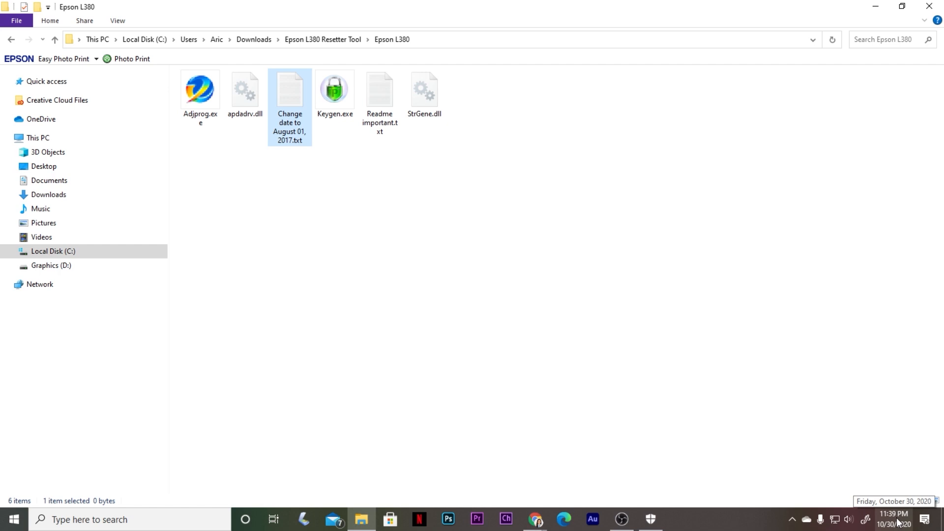
From the taskbar clock, turn off automatic time and time zone and bring up the manual Change dialog
{"action": "right_click", "coordinate": [897, 519]}
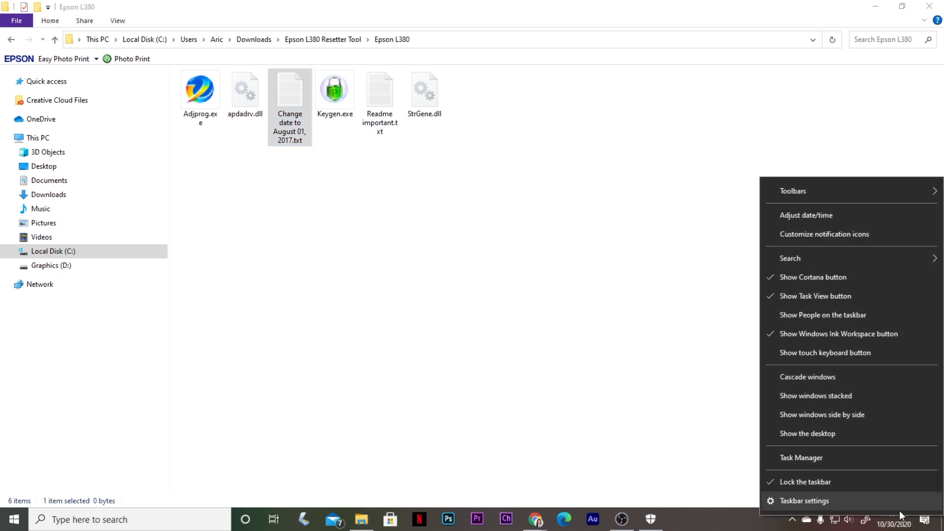
{"action": "mouse_move", "coordinate": [823, 234]}
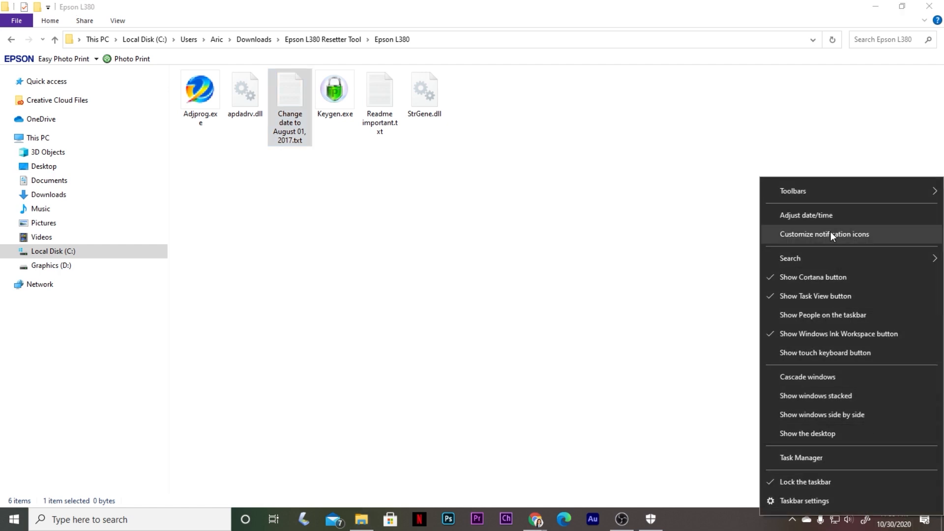
{"action": "mouse_move", "coordinate": [805, 215]}
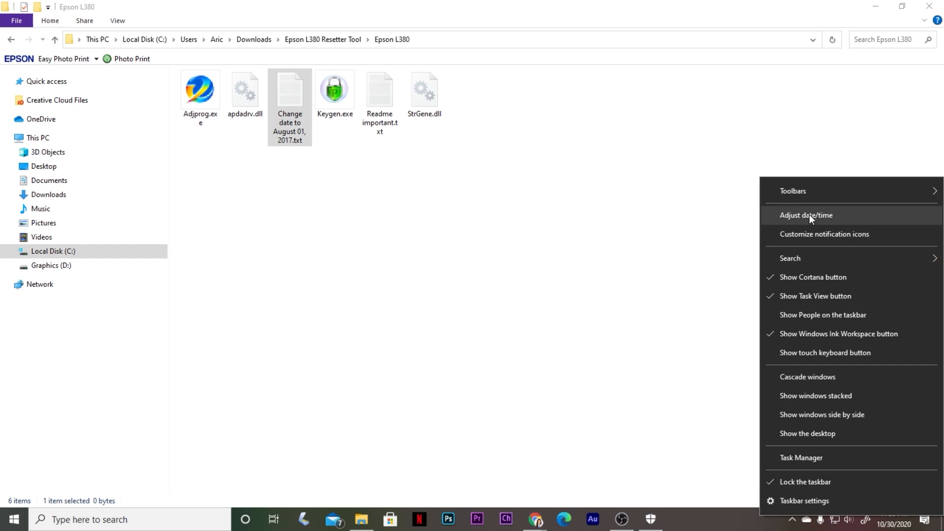
{"action": "left_click", "coordinate": [806, 215]}
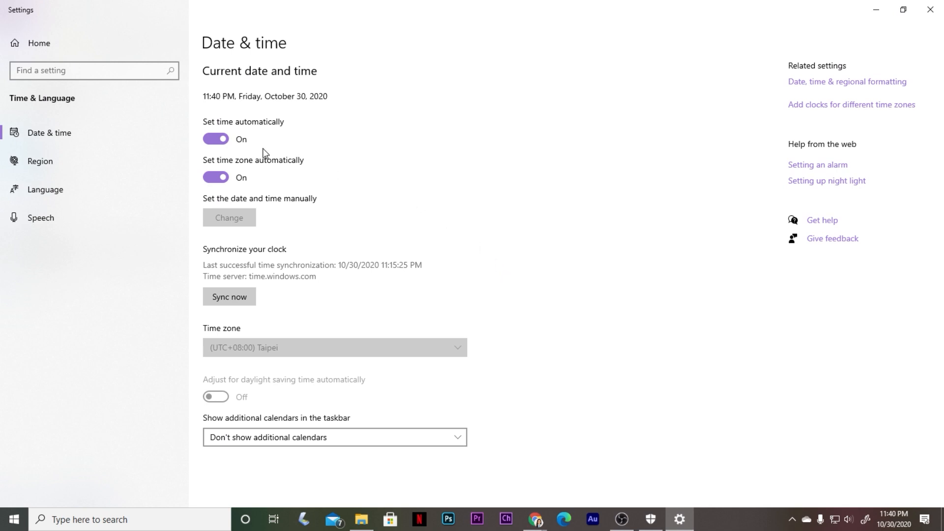
{"action": "left_click", "coordinate": [215, 139]}
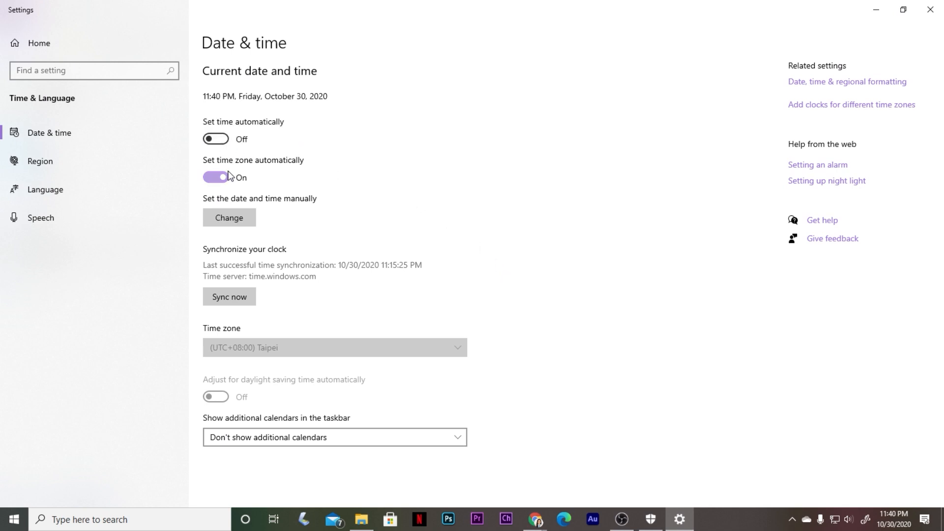
{"action": "left_click", "coordinate": [215, 177]}
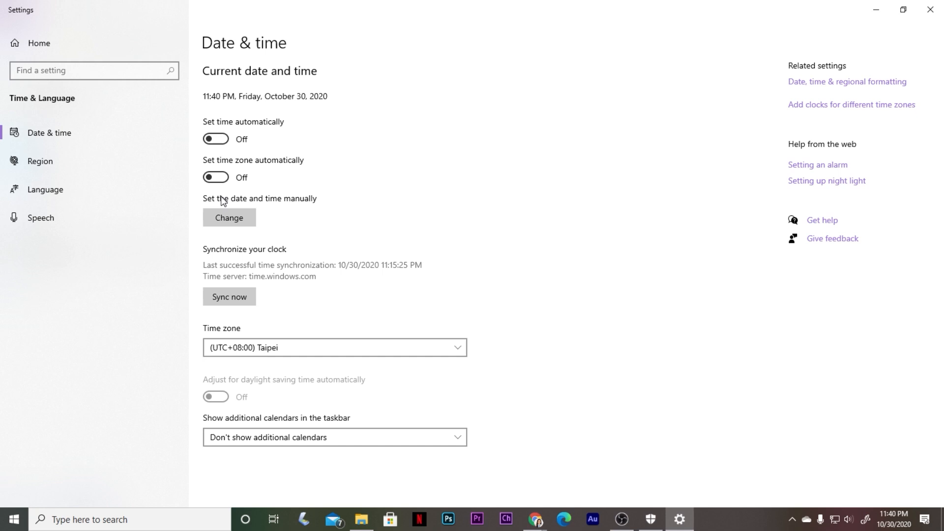
{"action": "left_click", "coordinate": [229, 217]}
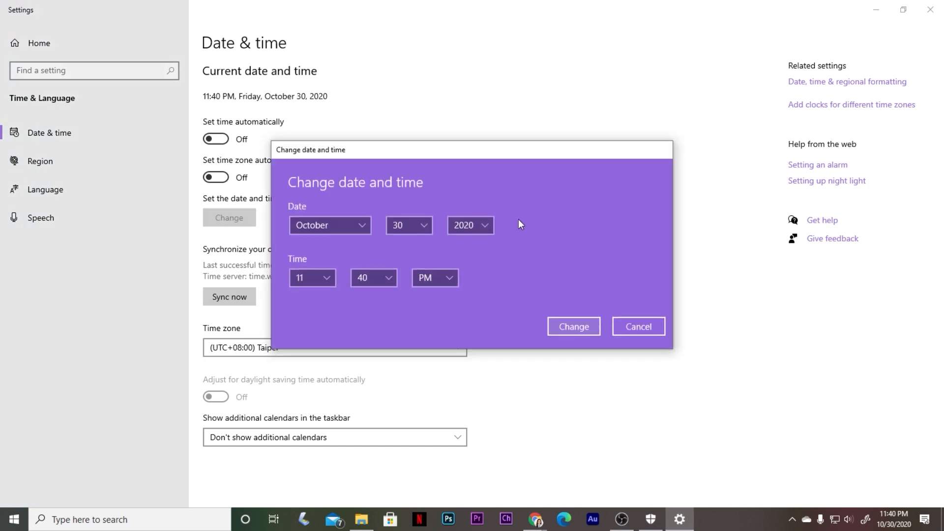
Pick August 1, 2017, 4:40 AM in the Change date and time dialog and apply it
{"action": "left_click", "coordinate": [330, 226]}
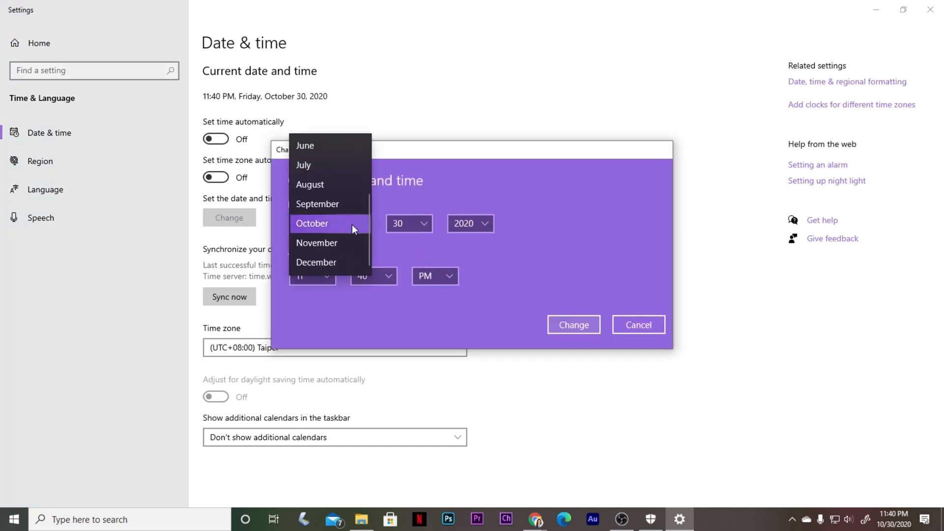
{"action": "left_click", "coordinate": [309, 184]}
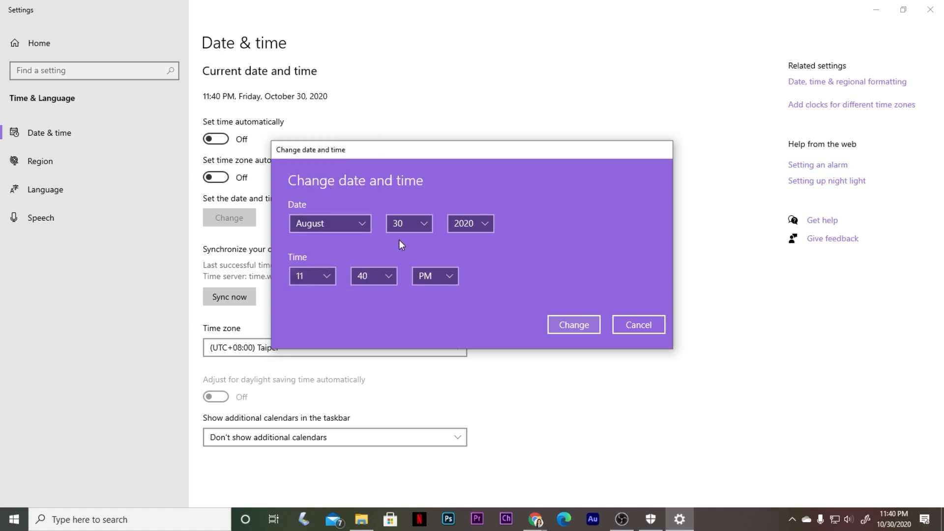
{"action": "left_click", "coordinate": [409, 224]}
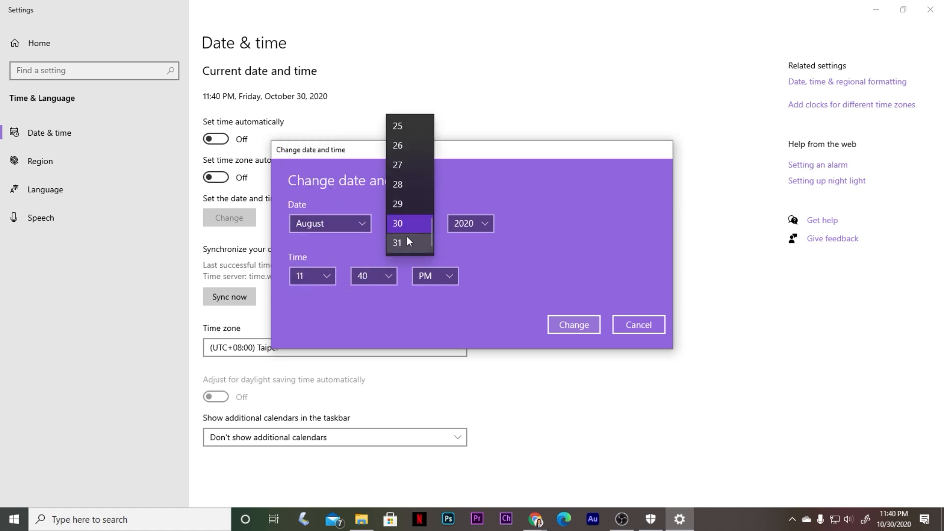
{"action": "scroll", "scroll_direction": "up", "scroll_amount": 3}
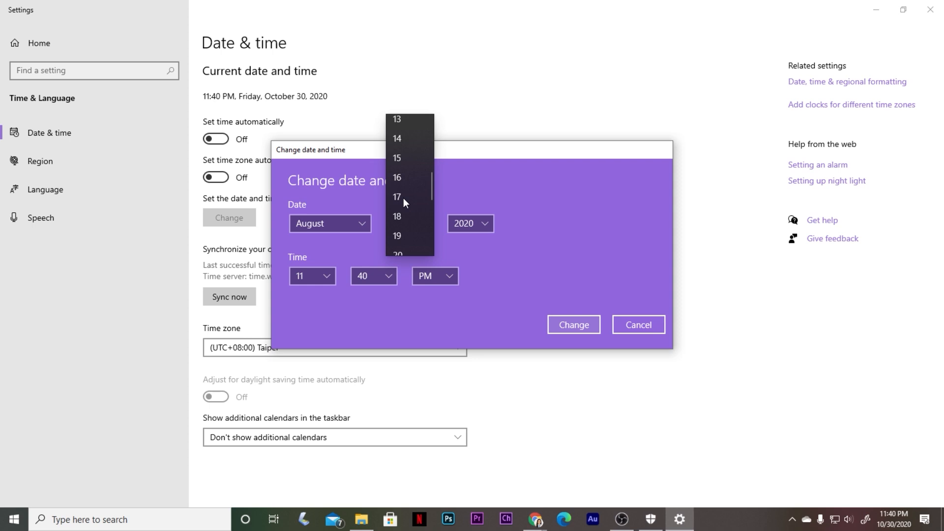
{"action": "scroll", "scroll_direction": "up", "scroll_amount": 3}
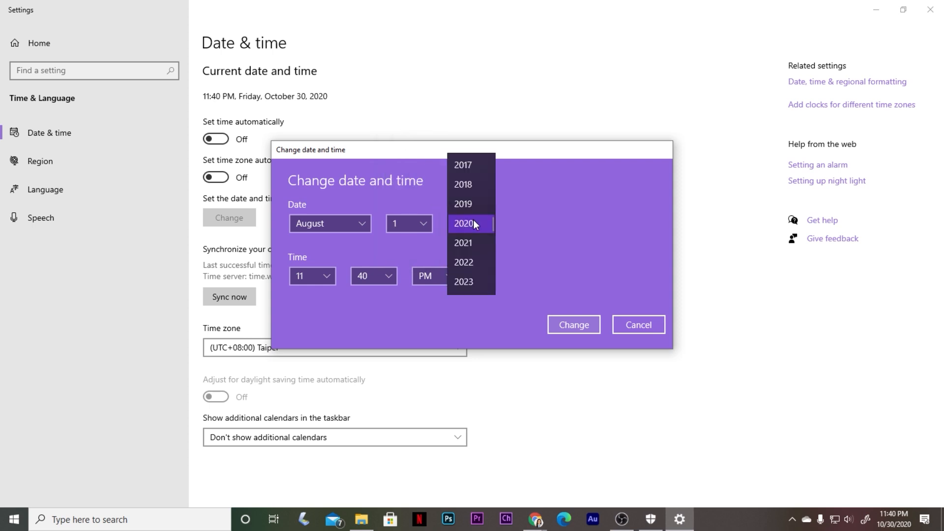
{"action": "left_click", "coordinate": [463, 164]}
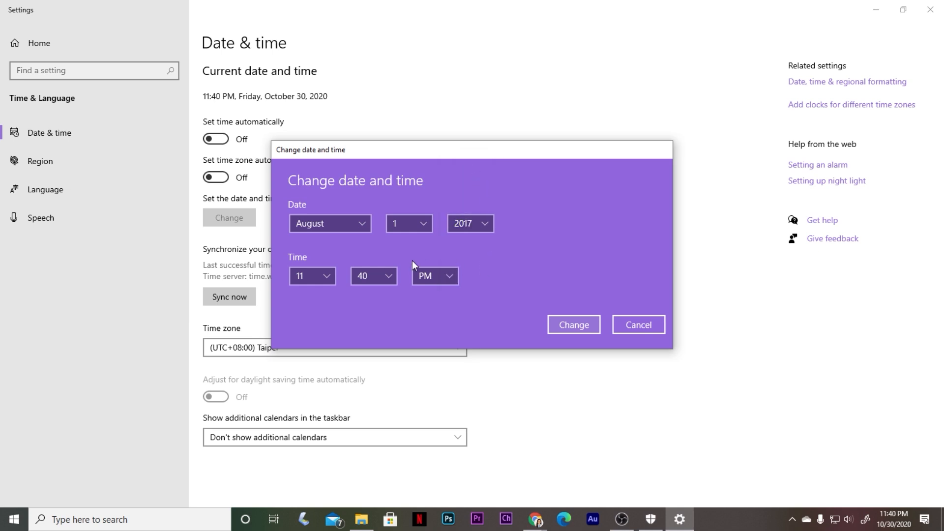
{"action": "left_click", "coordinate": [311, 275]}
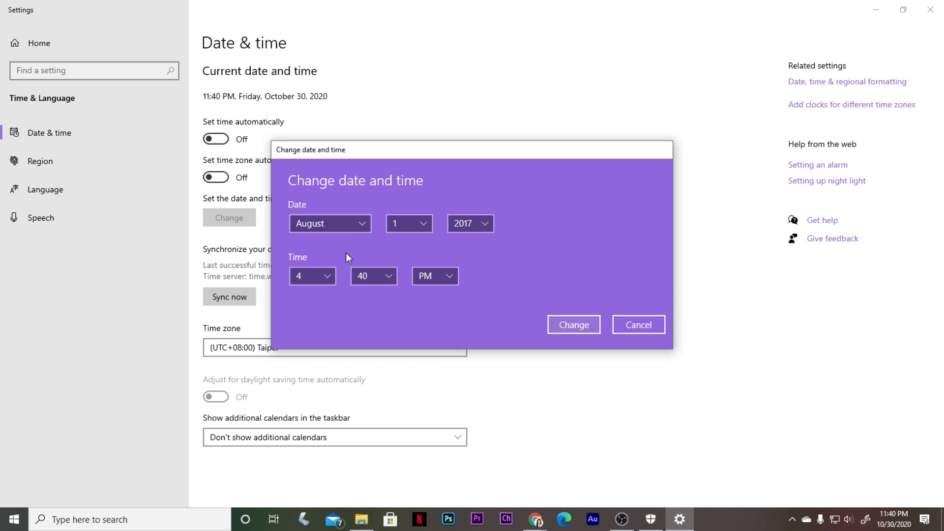
{"action": "left_click", "coordinate": [372, 275]}
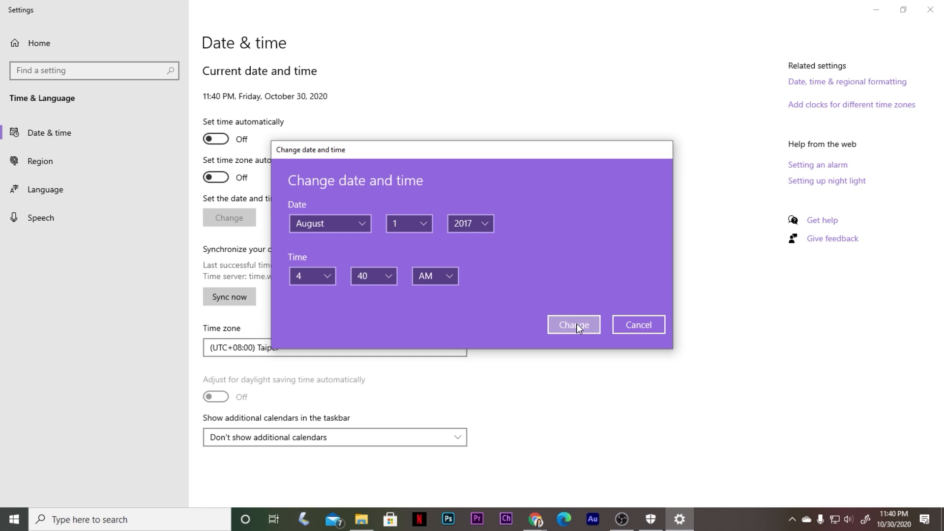
{"action": "left_click", "coordinate": [573, 324]}
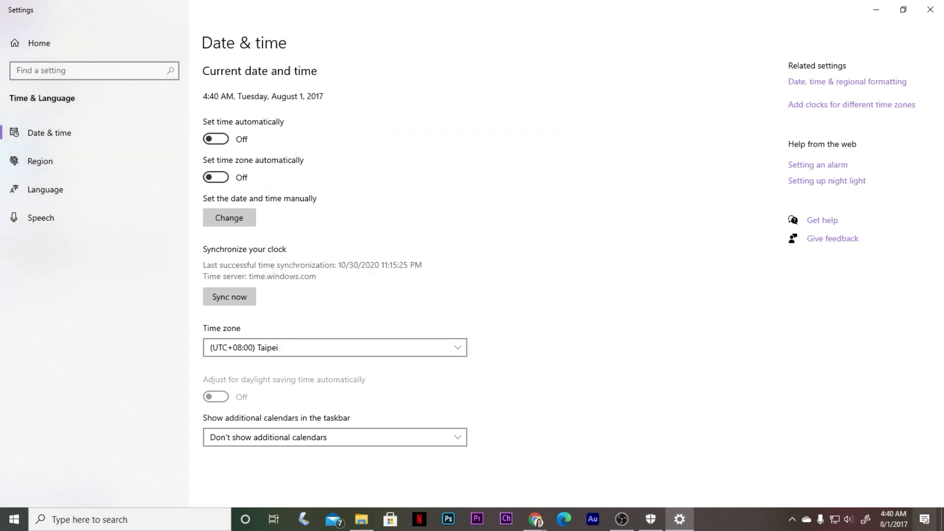
{"action": "mouse_move", "coordinate": [897, 519]}
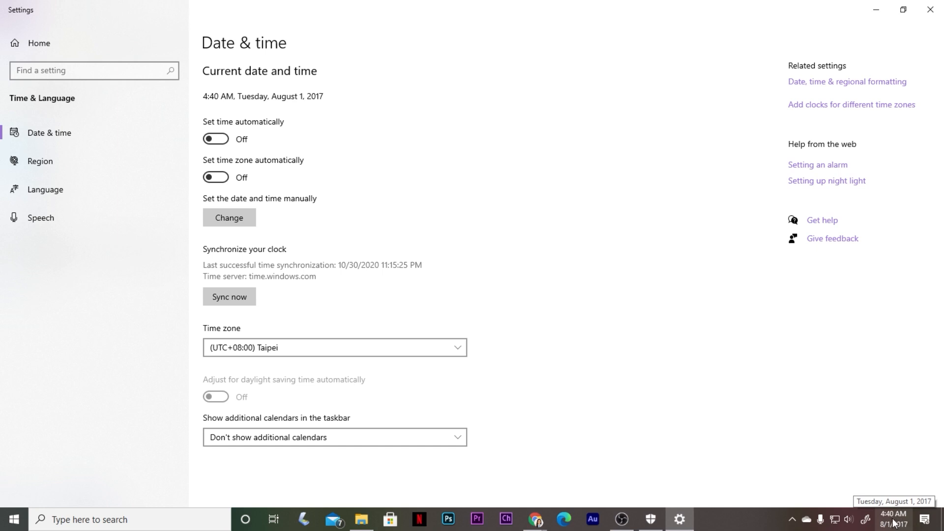
{"action": "mouse_move", "coordinate": [438, 297]}
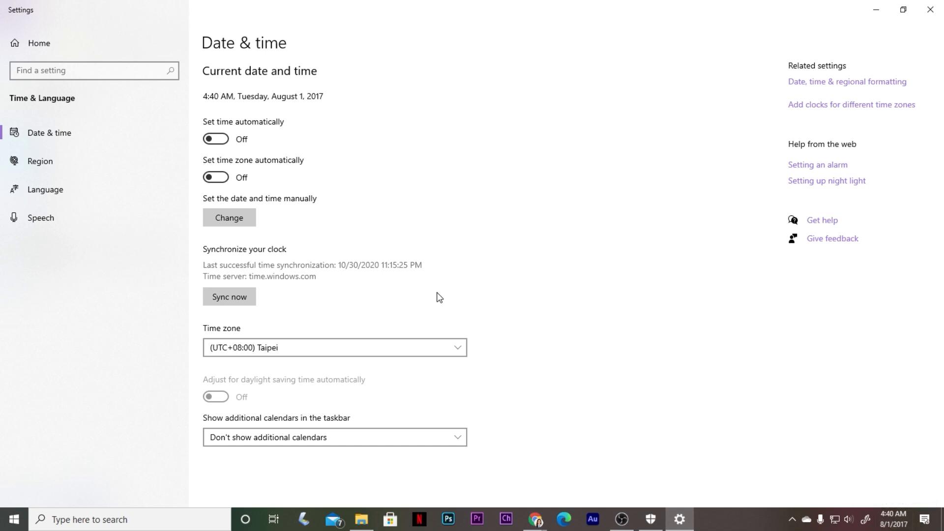
{"action": "mouse_move", "coordinate": [203, 98]}
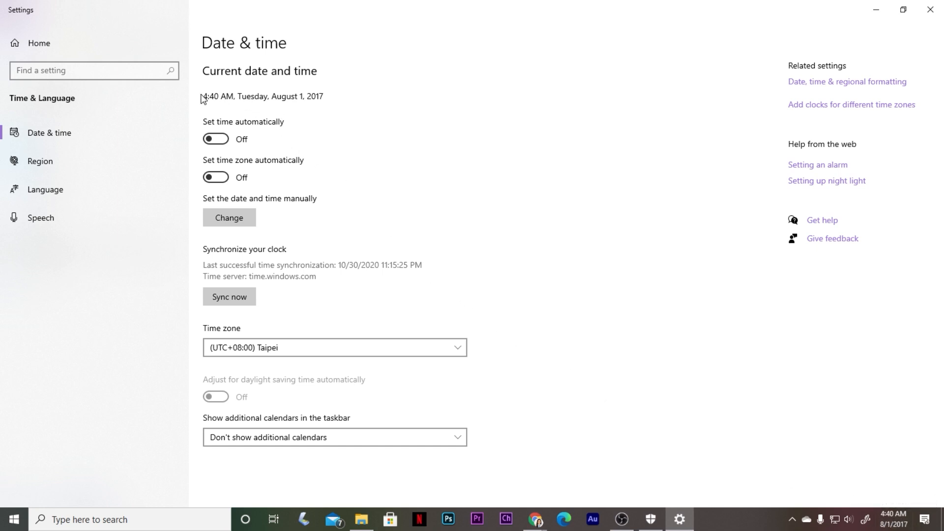
{"action": "mouse_move", "coordinate": [304, 109]}
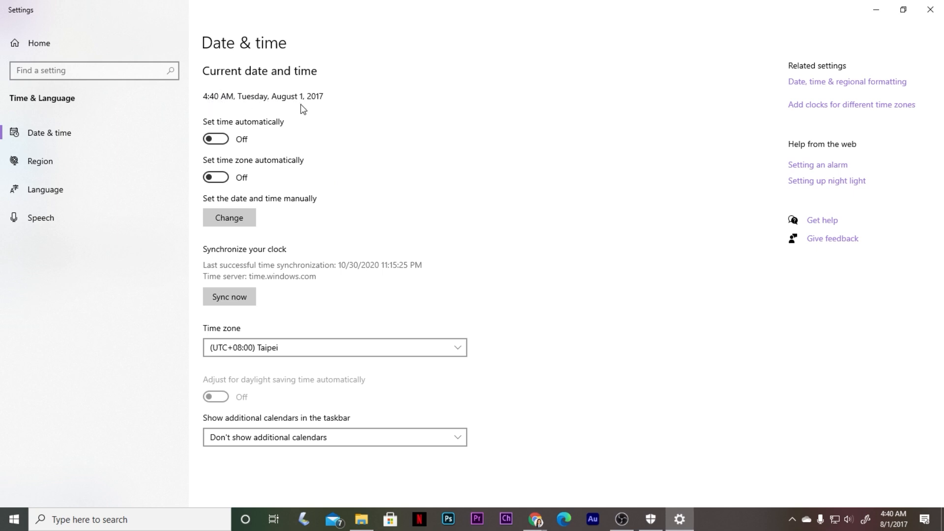
{"action": "mouse_move", "coordinate": [812, 378]}
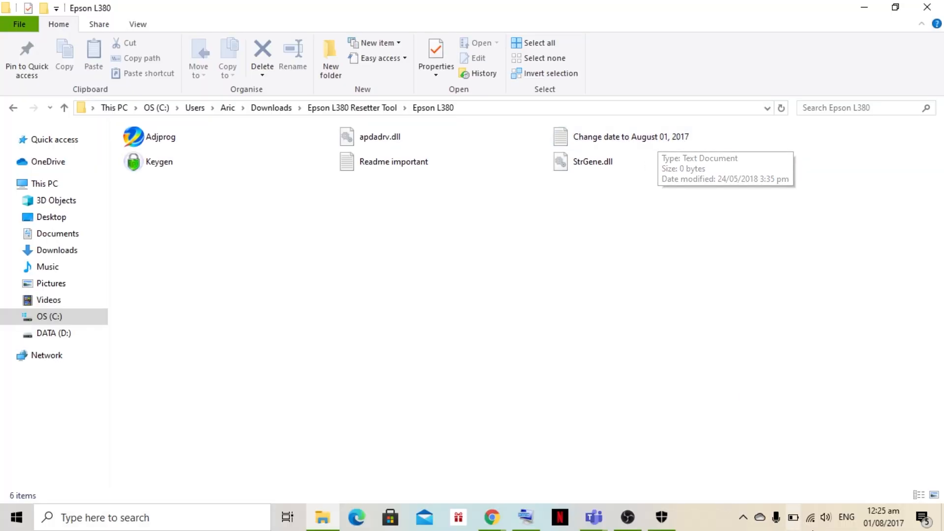
{"action": "mouse_move", "coordinate": [897, 519]}
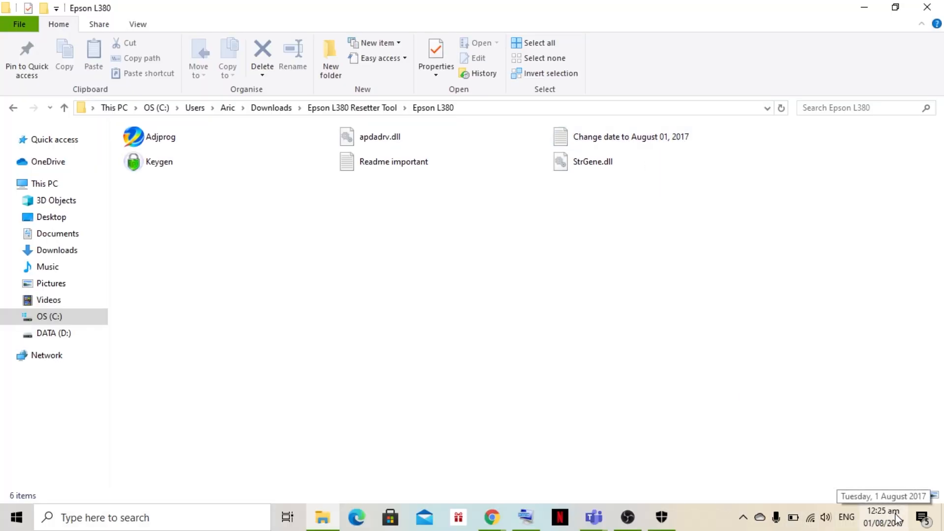
{"action": "mouse_move", "coordinate": [774, 195]}
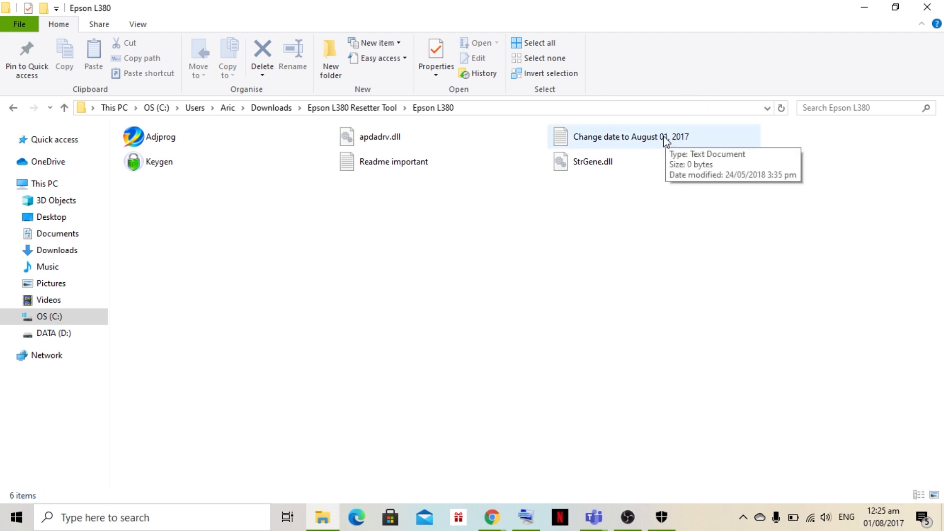
{"action": "mouse_move", "coordinate": [651, 142]}
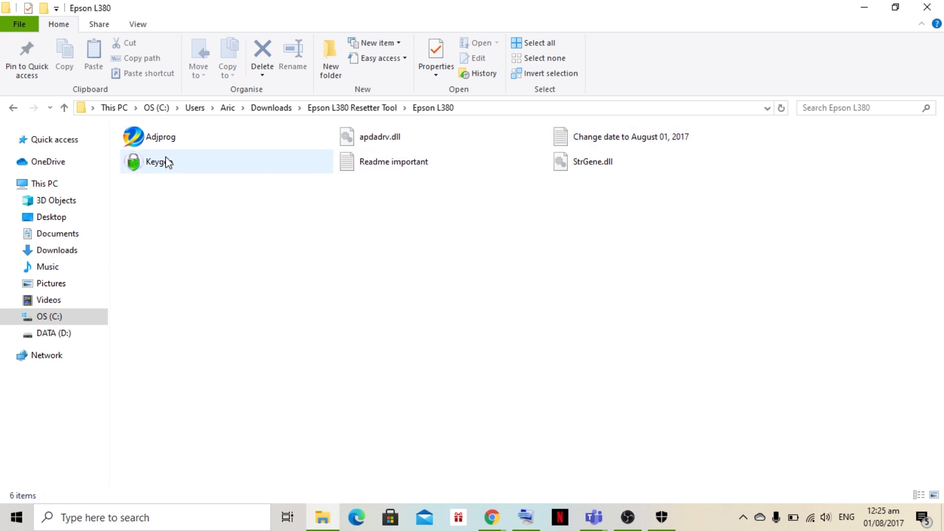
{"action": "mouse_move", "coordinate": [160, 137]}
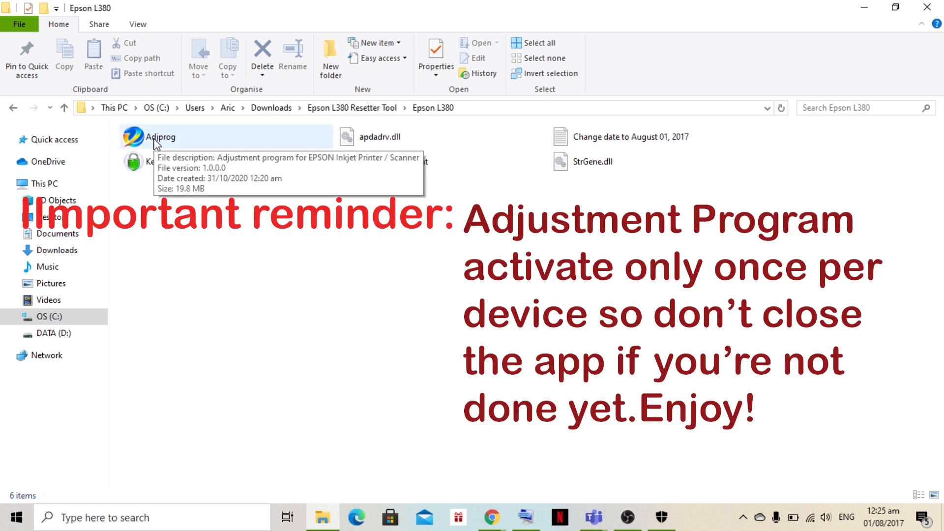
Select Adjprog in the Epson L380 folder, now dated Tuesday, 1 August 2017
{"action": "left_click", "coordinate": [160, 136]}
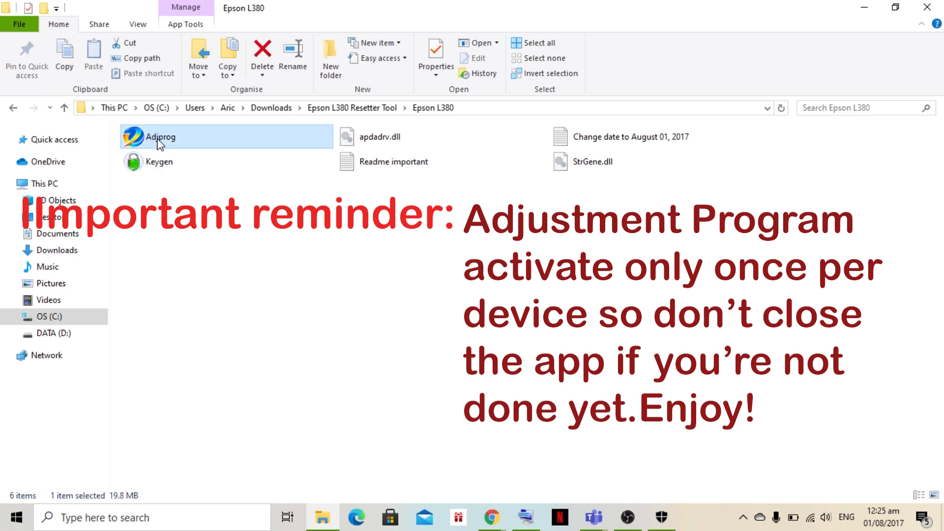
{"action": "mouse_move", "coordinate": [159, 140]}
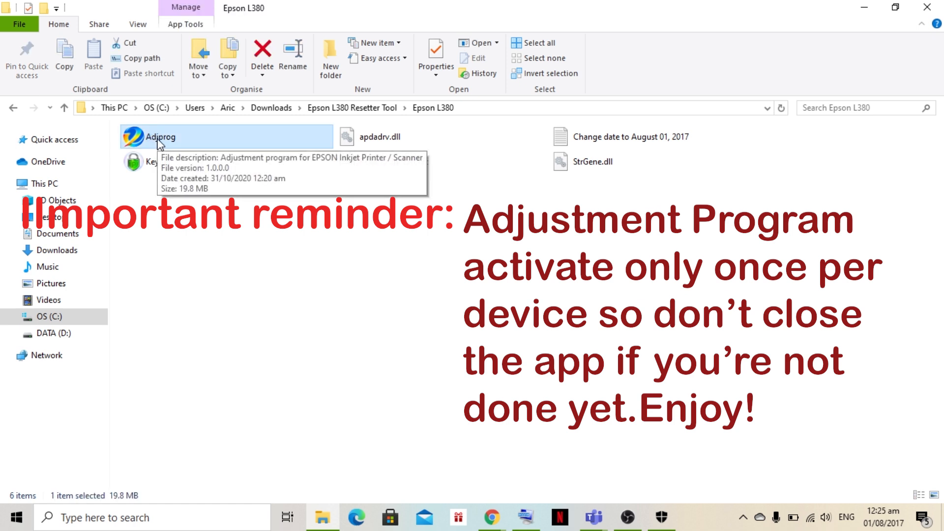
Run Adjprog and copy the License ID from its unregistered-version window to the clipboard
{"action": "left_click", "coordinate": [160, 136]}
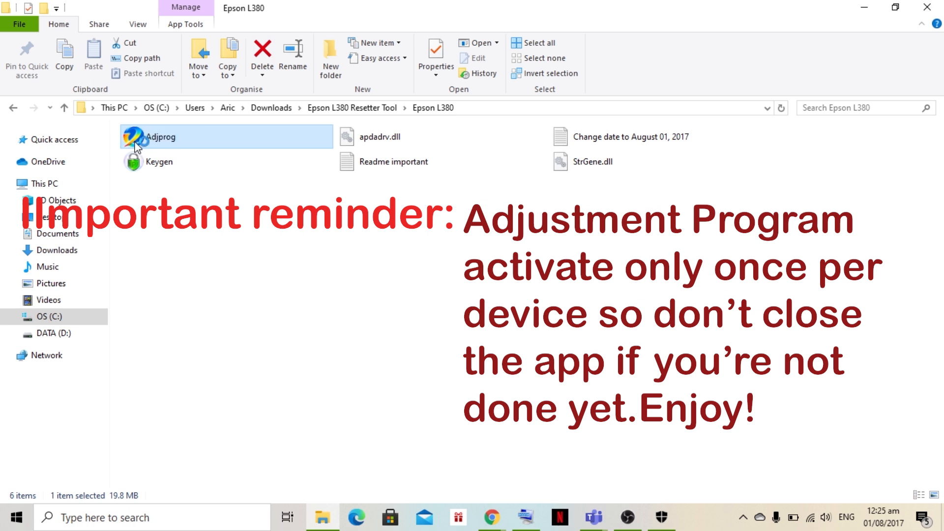
{"action": "double_click", "coordinate": [160, 137]}
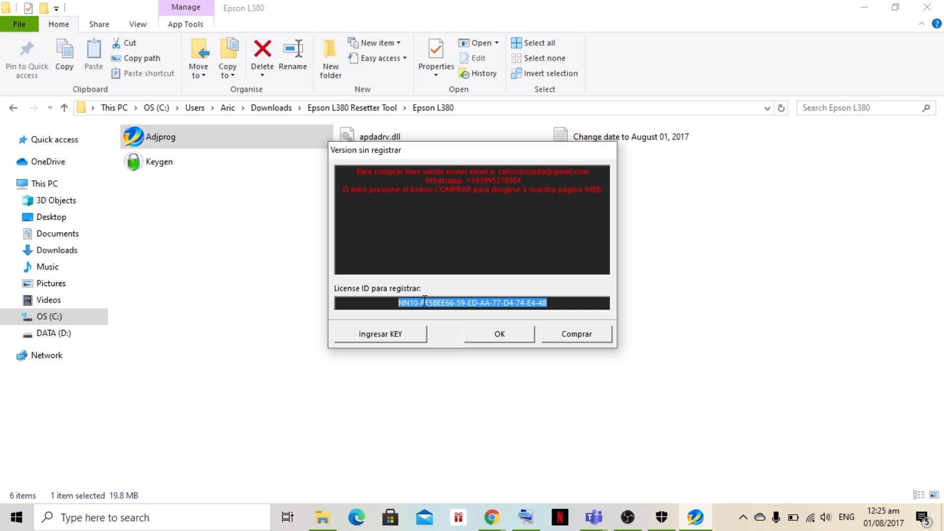
{"action": "right_click", "coordinate": [473, 303]}
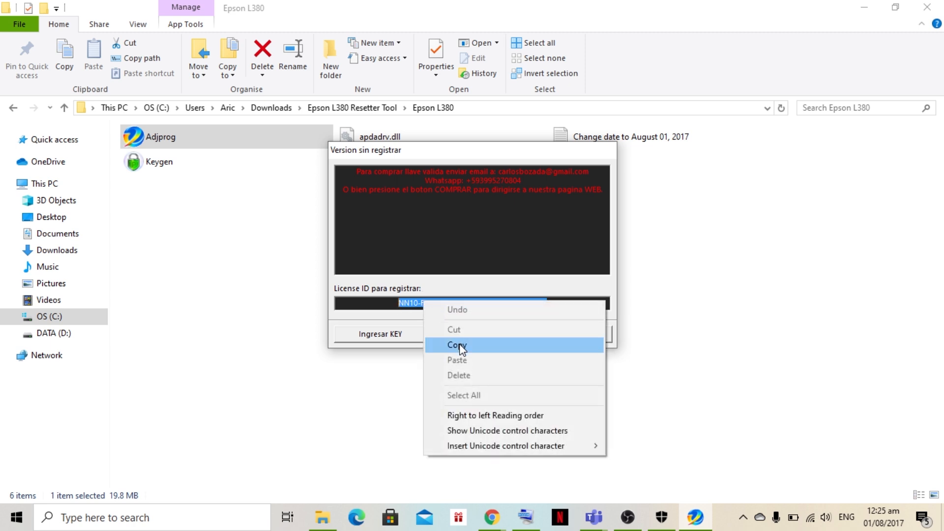
{"action": "left_click", "coordinate": [457, 345]}
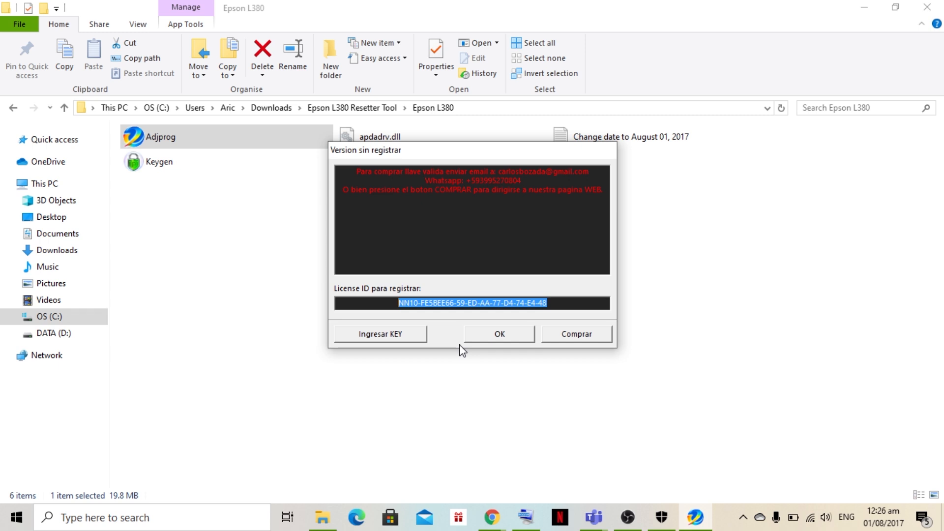
{"action": "mouse_move", "coordinate": [175, 194]}
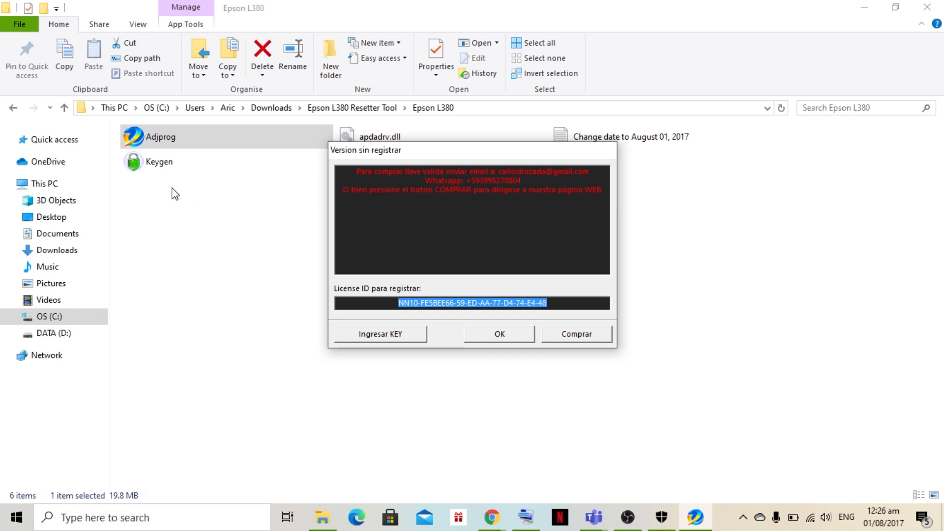
{"action": "mouse_move", "coordinate": [464, 155]}
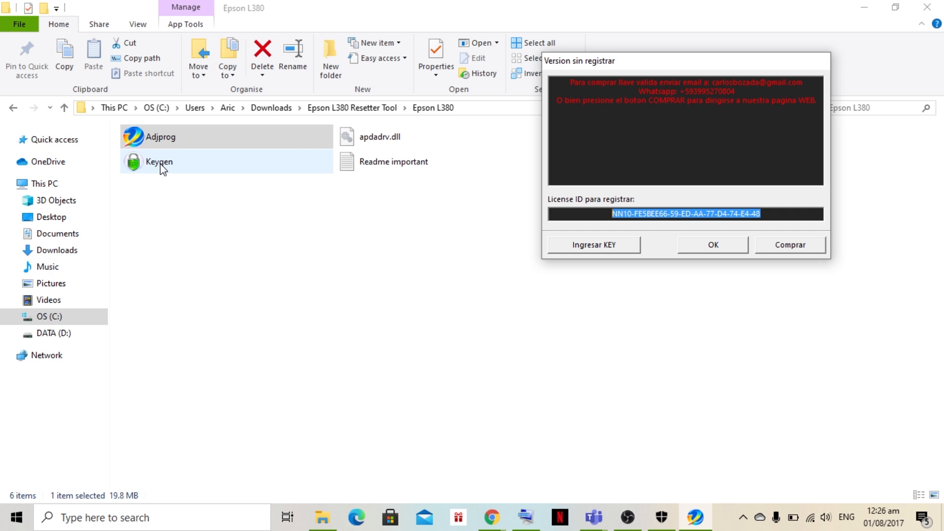
Run the Keygen tool from the folder
{"action": "left_click", "coordinate": [158, 161]}
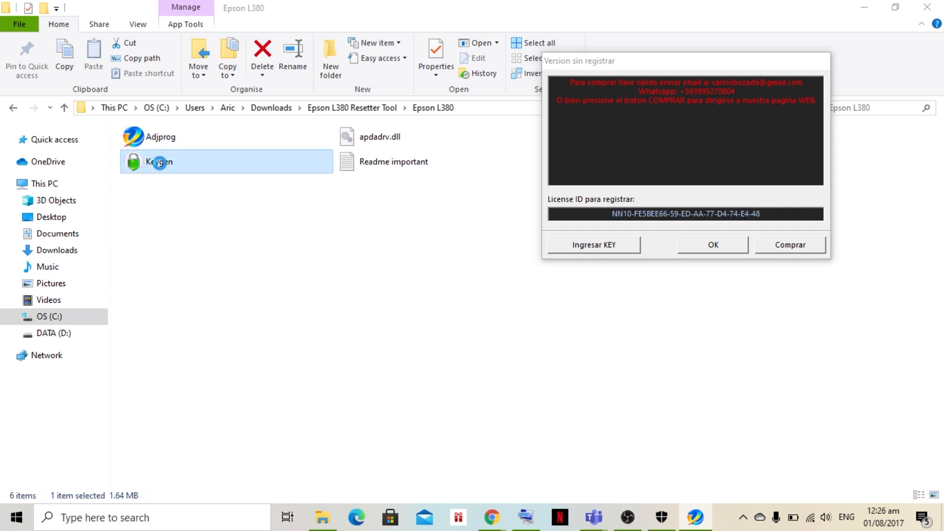
{"action": "left_click", "coordinate": [712, 245]}
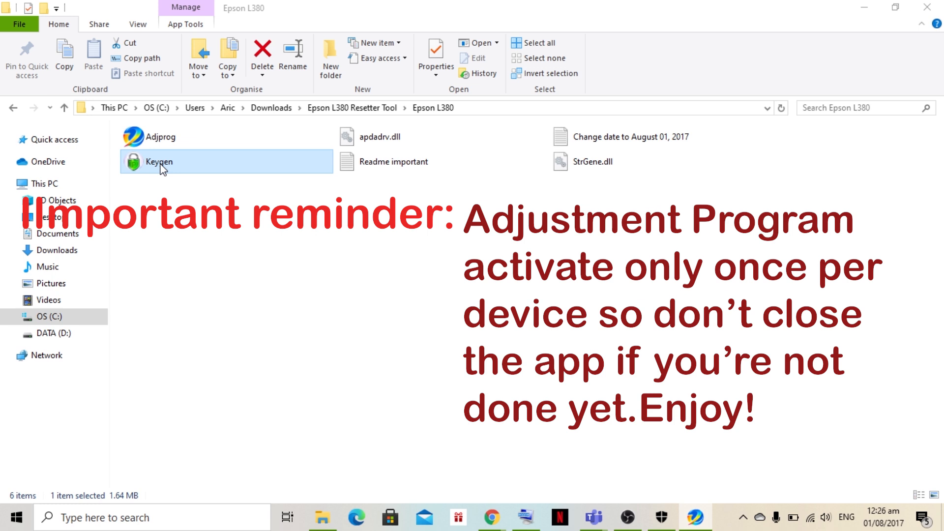
{"action": "mouse_move", "coordinate": [183, 243]}
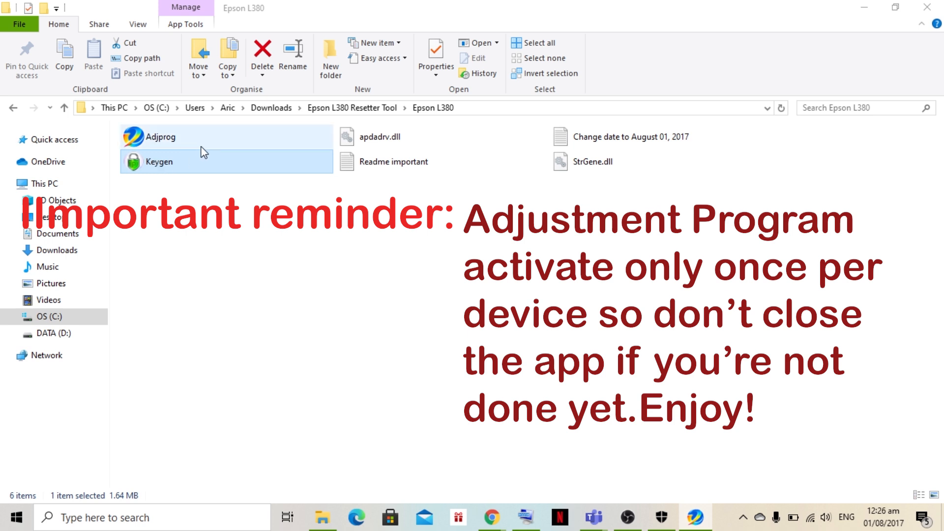
{"action": "left_click", "coordinate": [159, 162]}
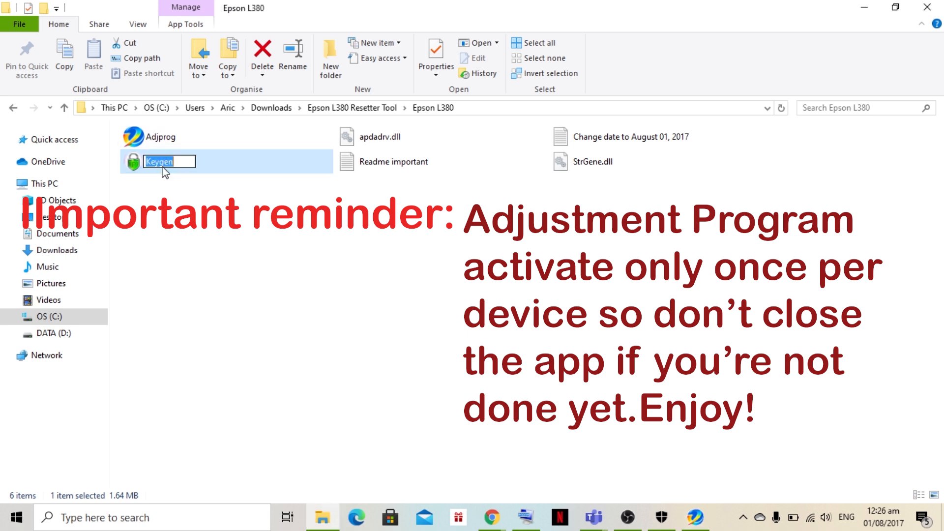
{"action": "double_click", "coordinate": [160, 162]}
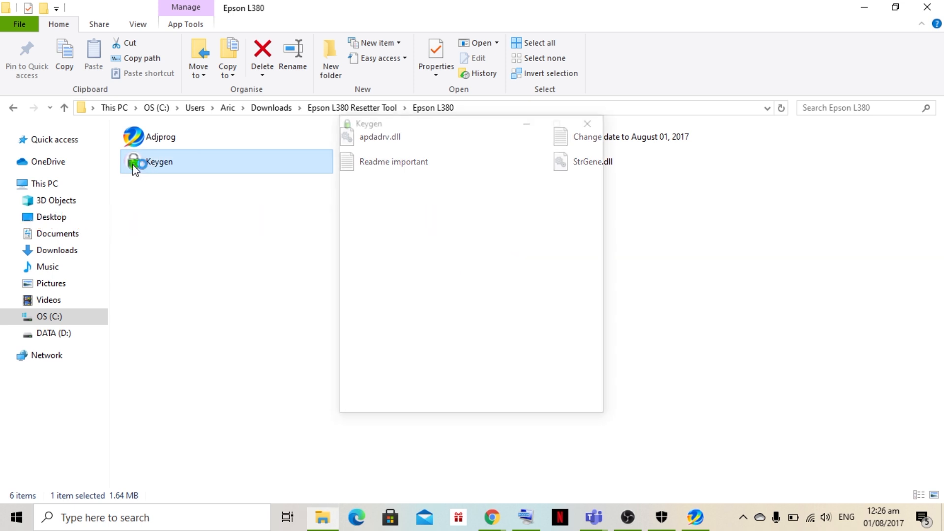
{"action": "double_click", "coordinate": [158, 161]}
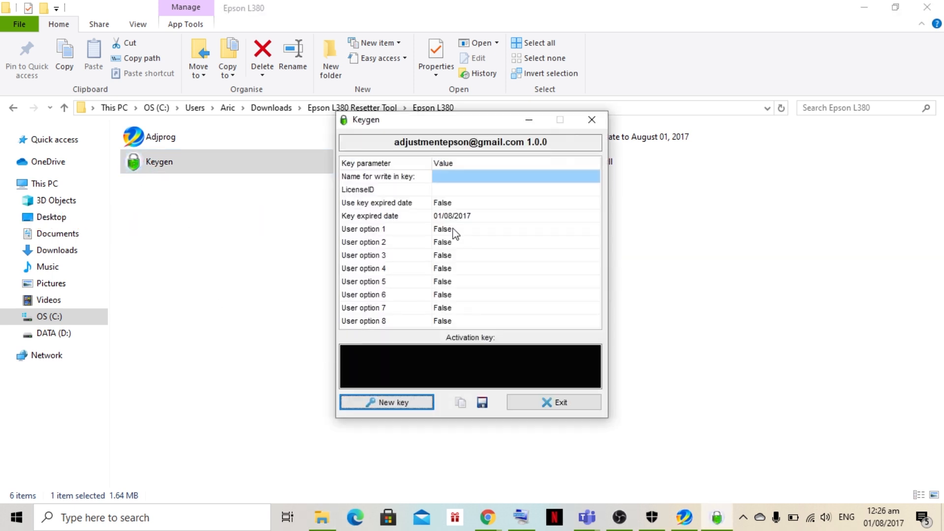
{"action": "mouse_move", "coordinate": [439, 195]}
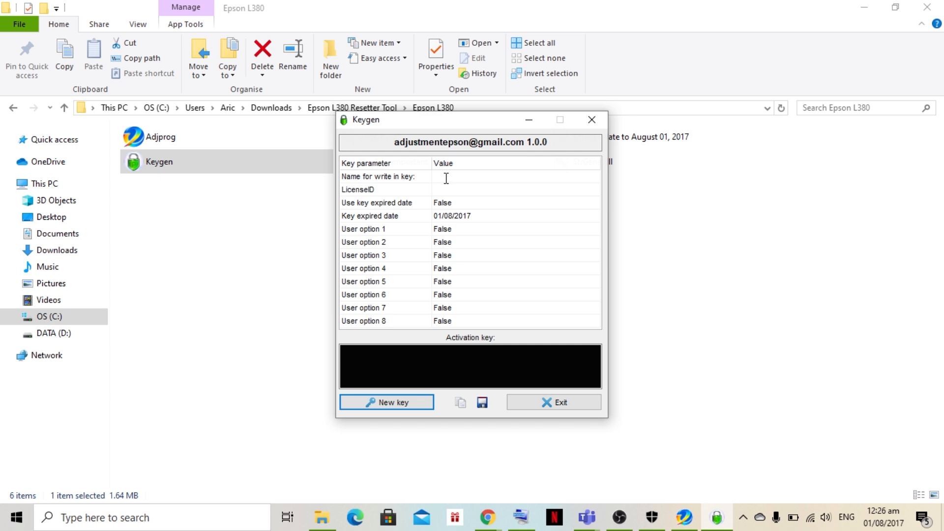
Enter 'Teacher Burnz' as the key name and paste the copied License ID into LicenseID
{"action": "type", "text": "Teac"}
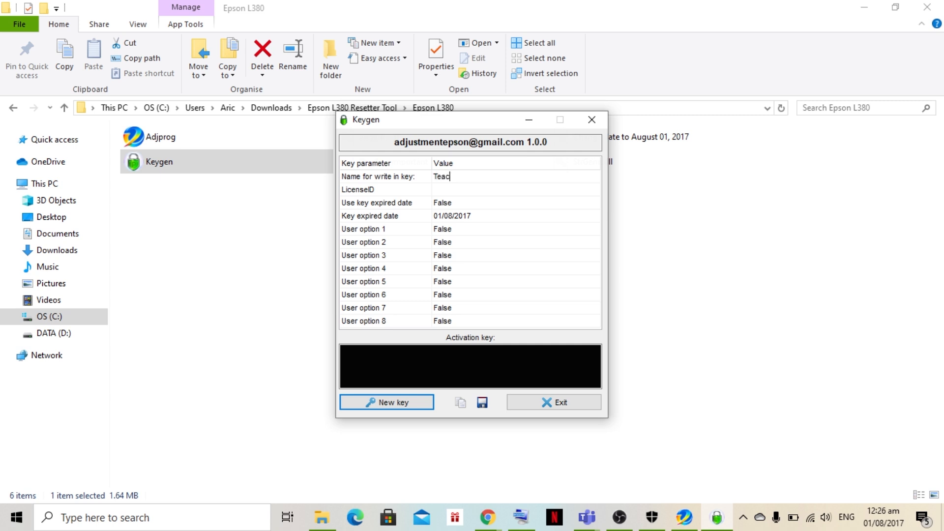
{"action": "type", "text": "her"}
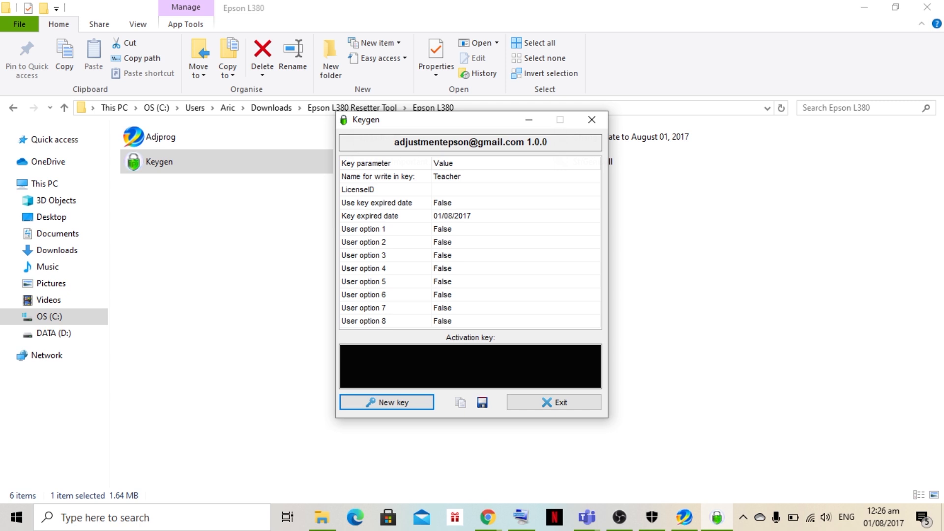
{"action": "type", "text": "Bu"}
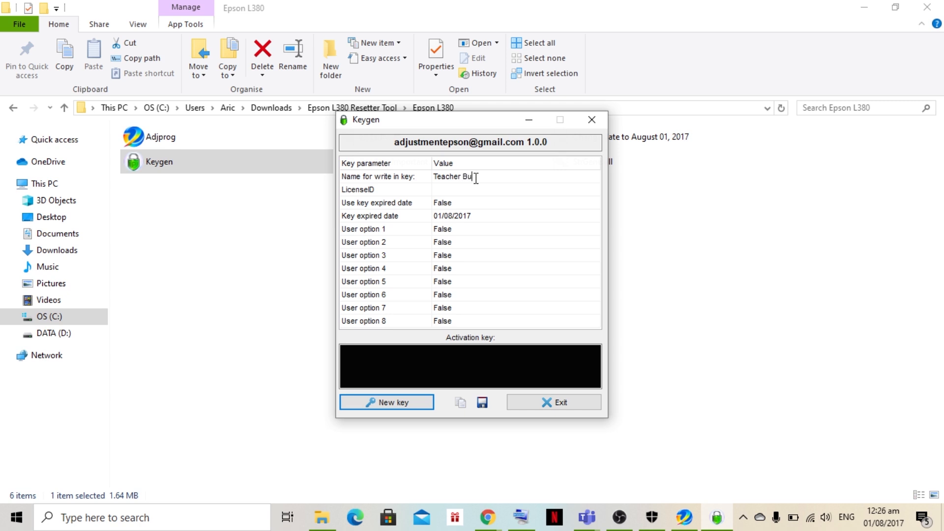
{"action": "type", "text": "rnz"}
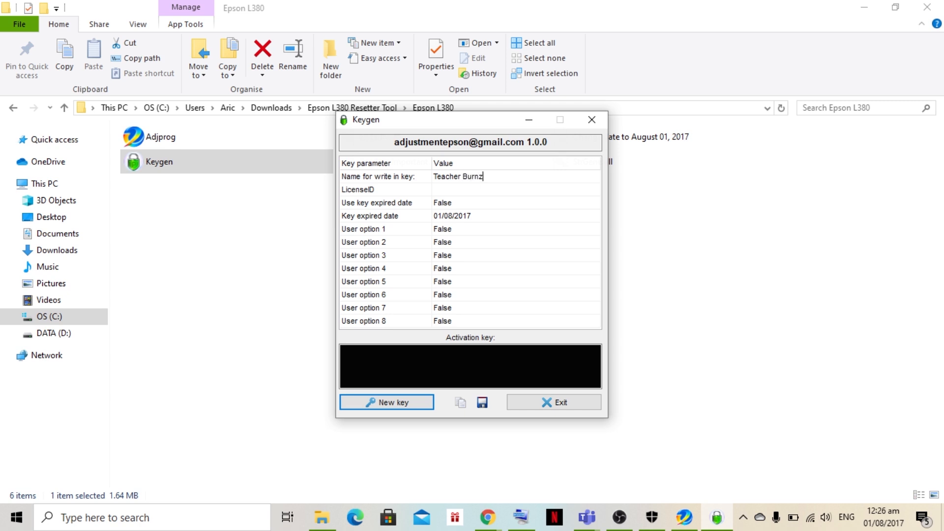
{"action": "mouse_move", "coordinate": [463, 192]}
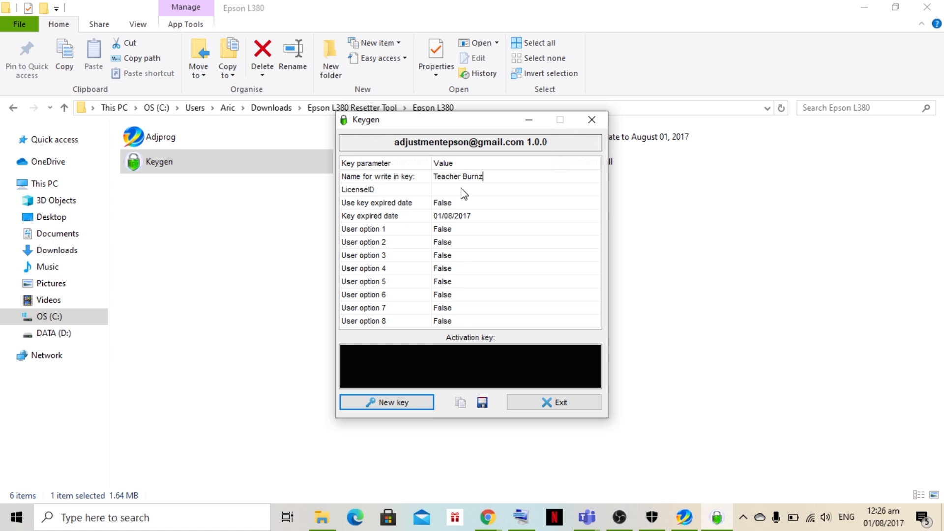
{"action": "left_click", "coordinate": [457, 188]}
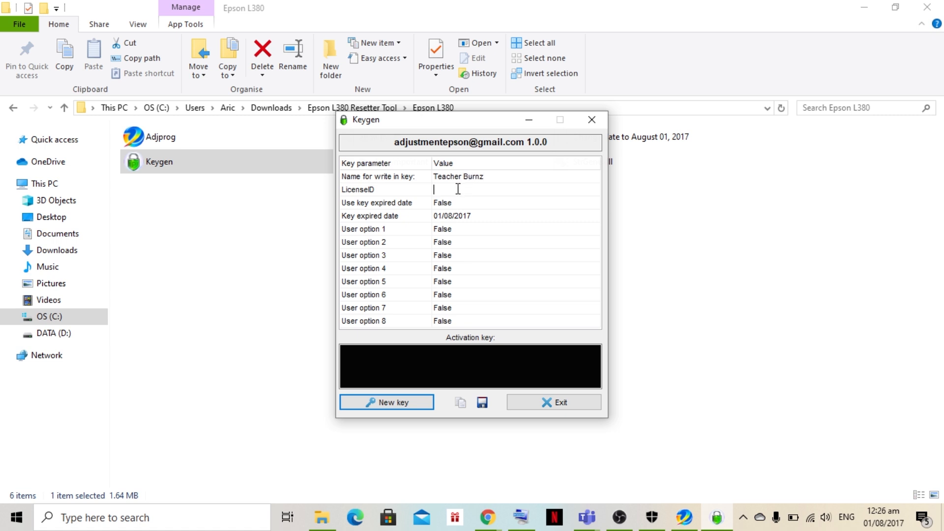
{"action": "right_click", "coordinate": [458, 189]}
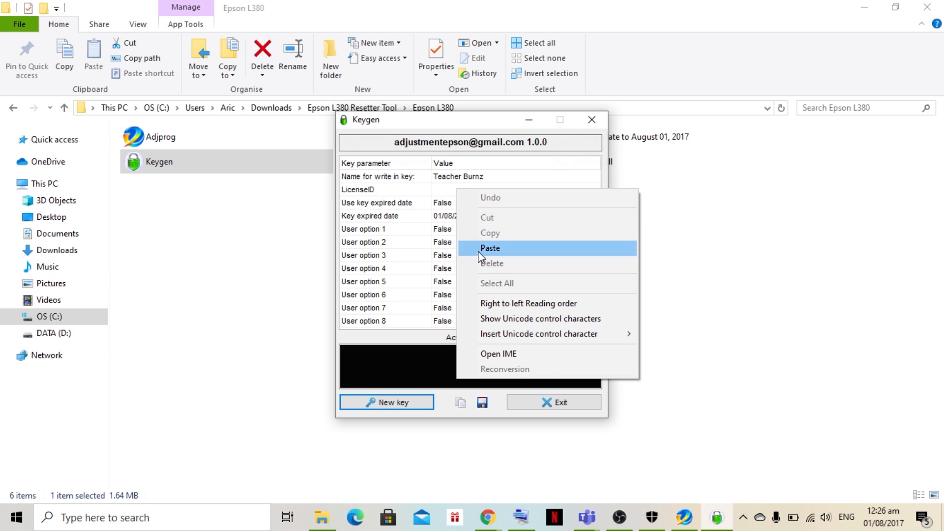
{"action": "left_click", "coordinate": [489, 247]}
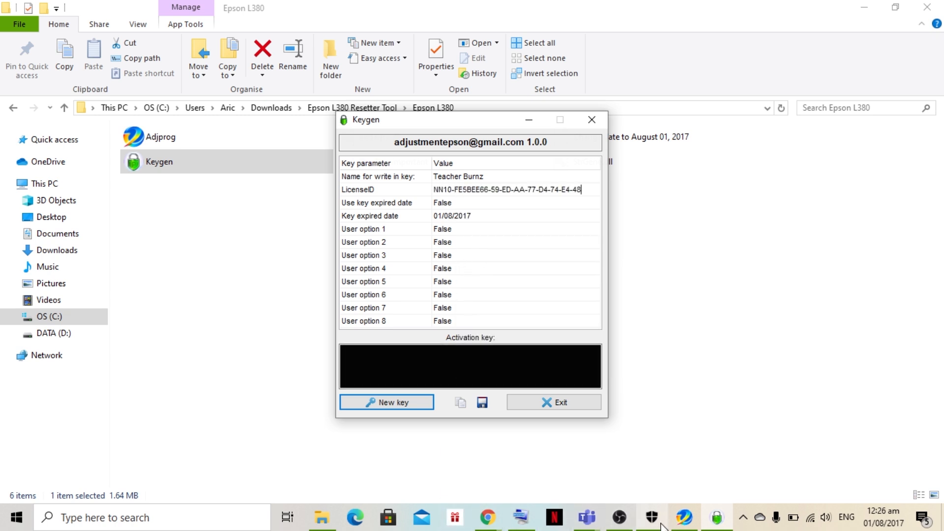
{"action": "mouse_move", "coordinate": [619, 517]}
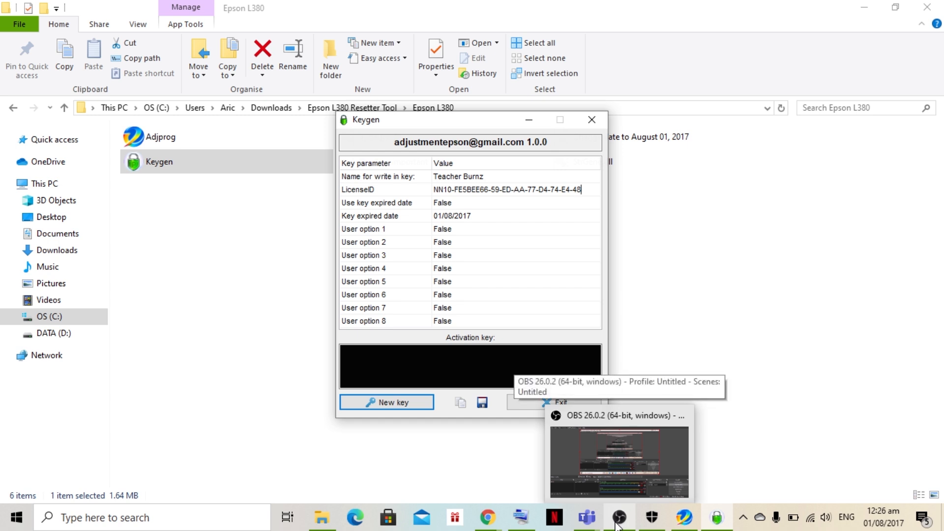
{"action": "mouse_move", "coordinate": [443, 313]}
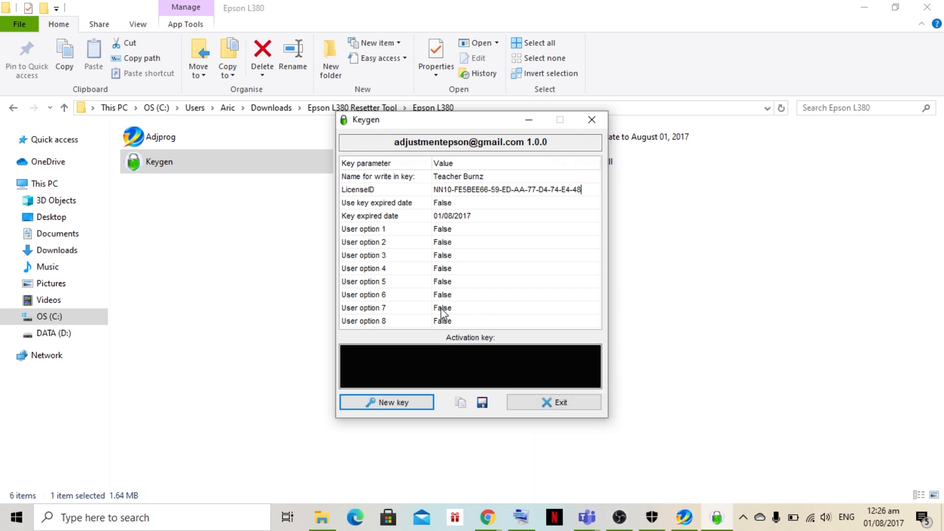
{"action": "mouse_move", "coordinate": [436, 326]}
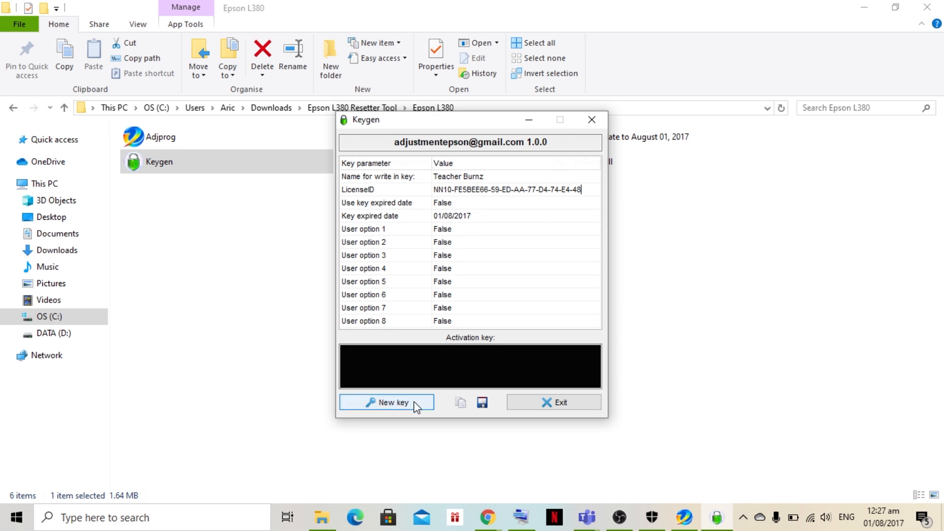
Generate a new activation key for the pasted License ID
{"action": "left_click", "coordinate": [386, 402]}
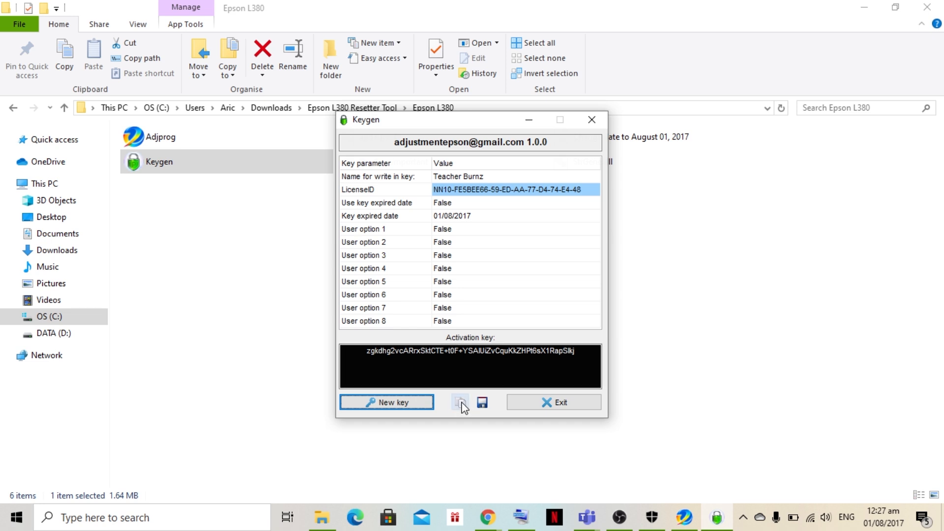
{"action": "mouse_move", "coordinate": [460, 402]}
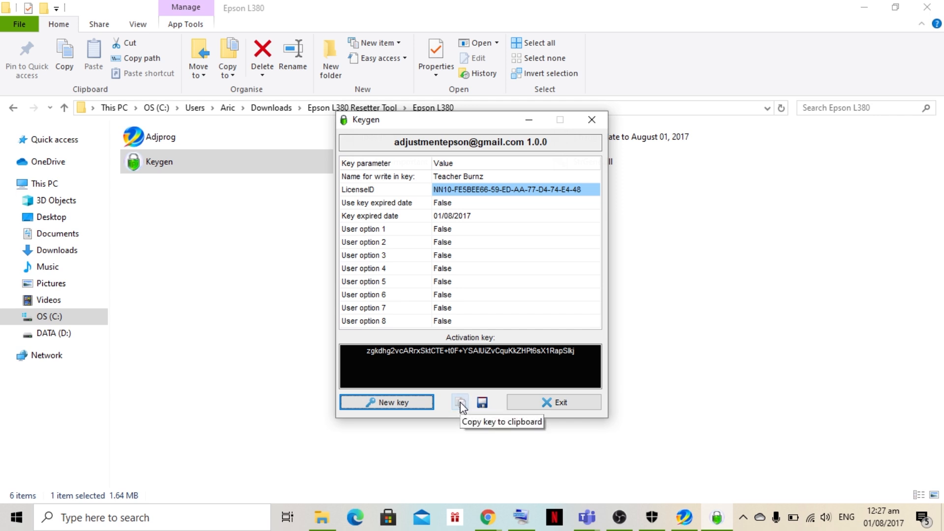
{"action": "mouse_move", "coordinate": [614, 443]}
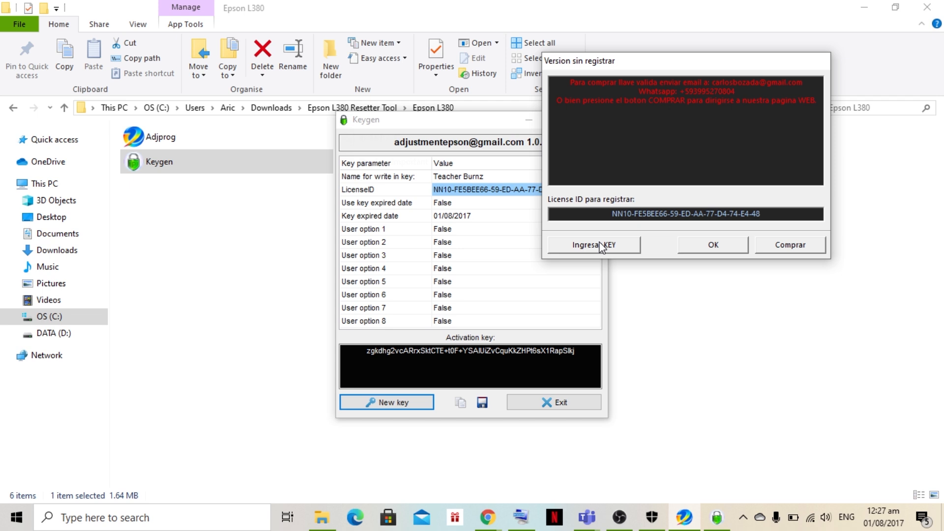
Paste the generated activation key into the Ingresa KEY field and confirm with OK
{"action": "left_click", "coordinate": [594, 245]}
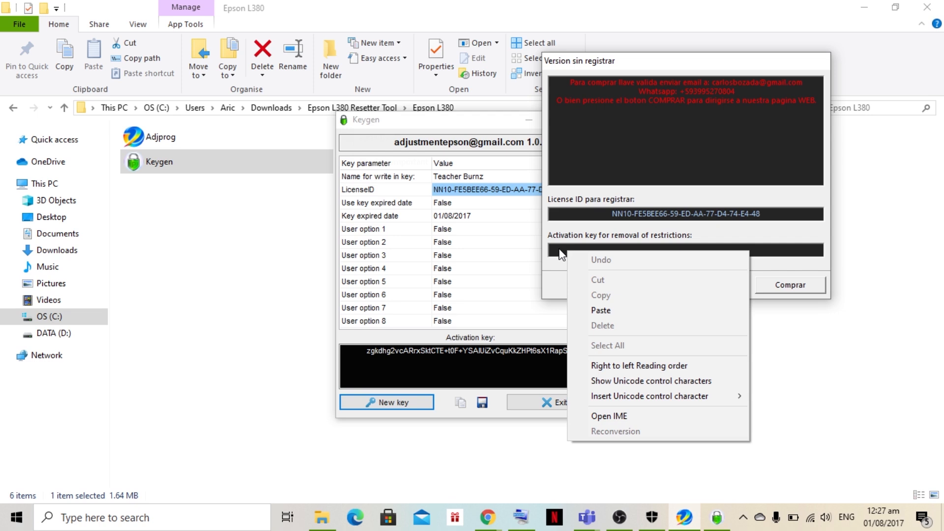
{"action": "mouse_move", "coordinate": [600, 310]}
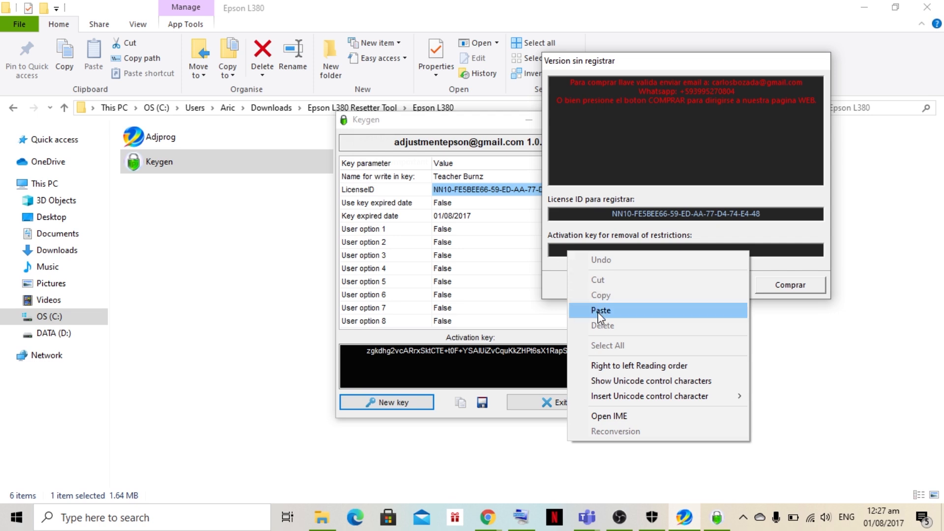
{"action": "left_click", "coordinate": [600, 310]}
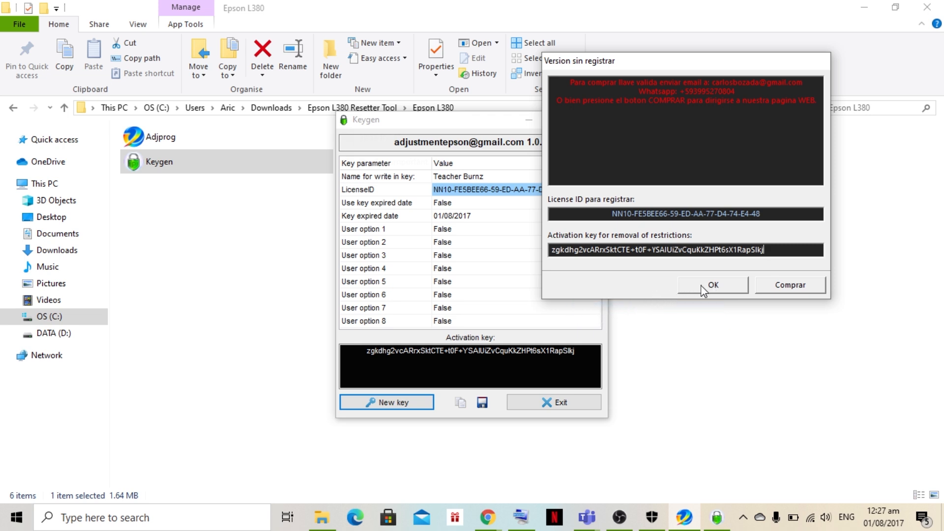
{"action": "mouse_move", "coordinate": [713, 293]}
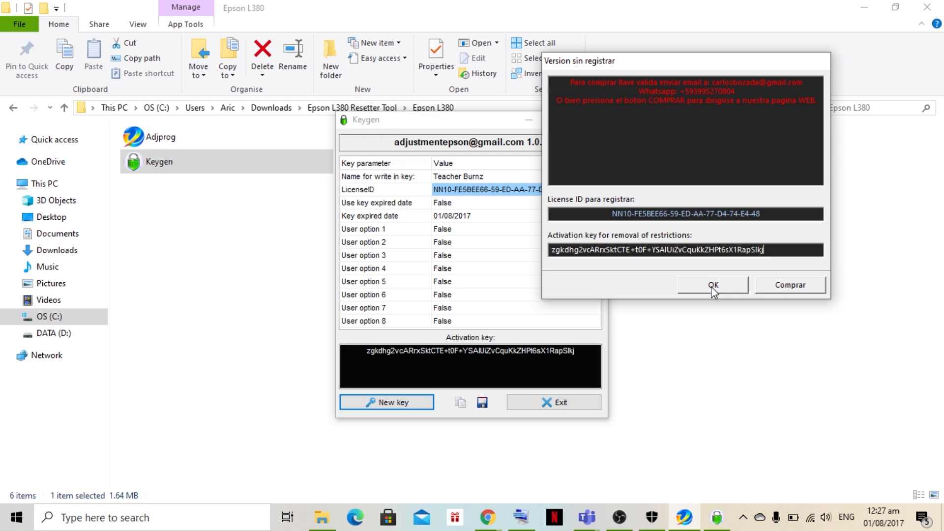
{"action": "left_click", "coordinate": [713, 285]}
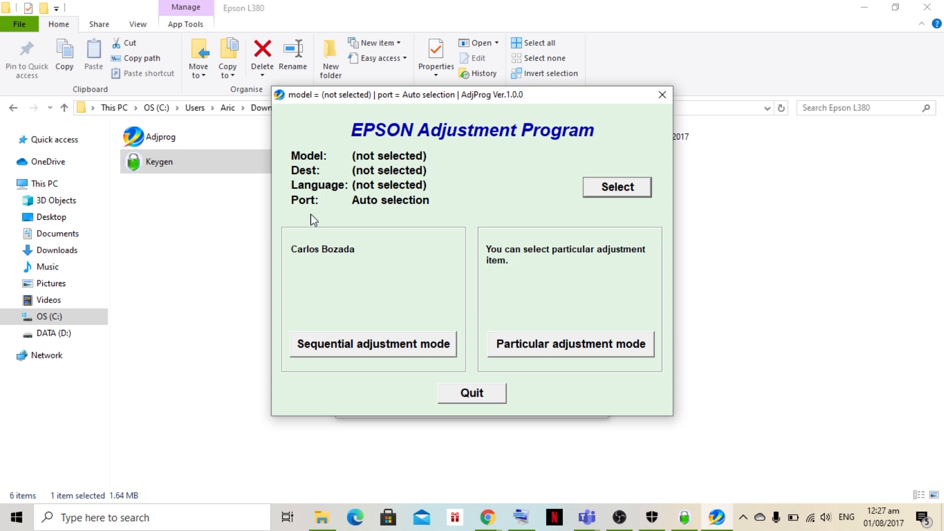
{"action": "mouse_move", "coordinate": [530, 358]}
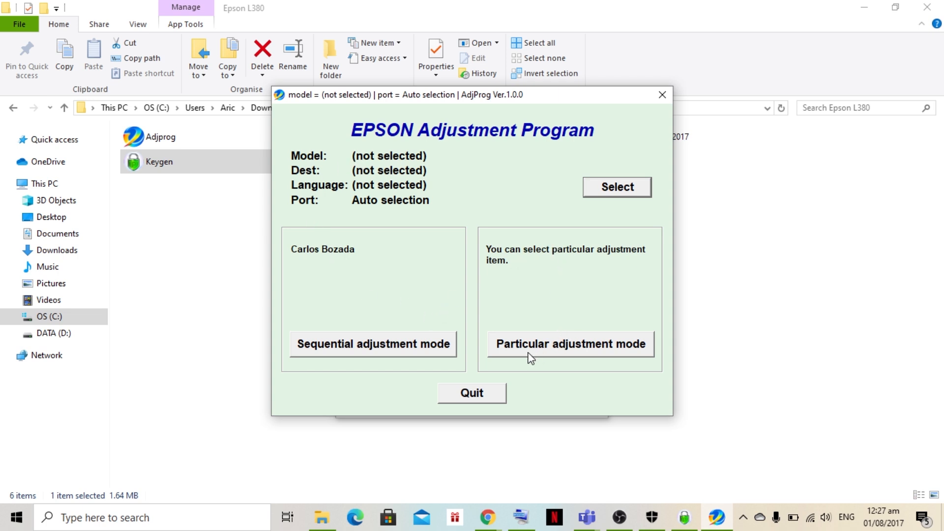
{"action": "mouse_move", "coordinate": [406, 239]}
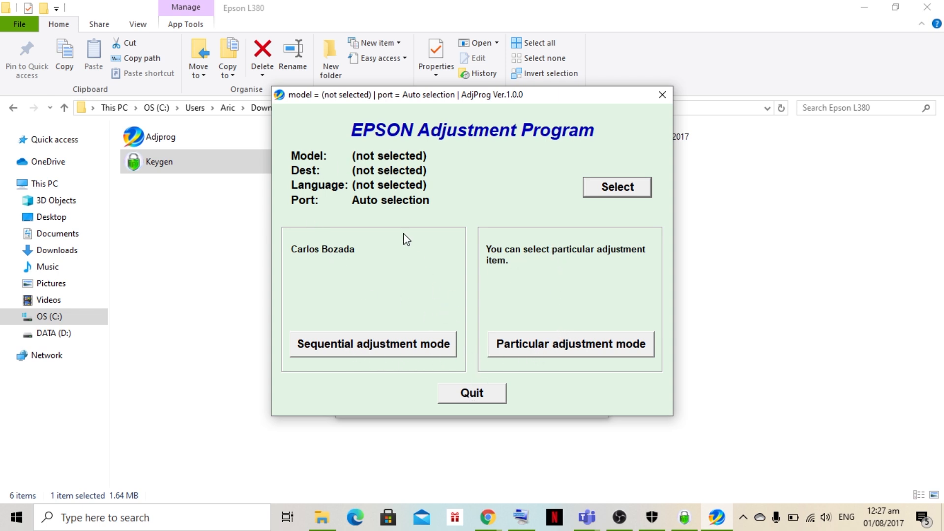
{"action": "mouse_move", "coordinate": [558, 186]}
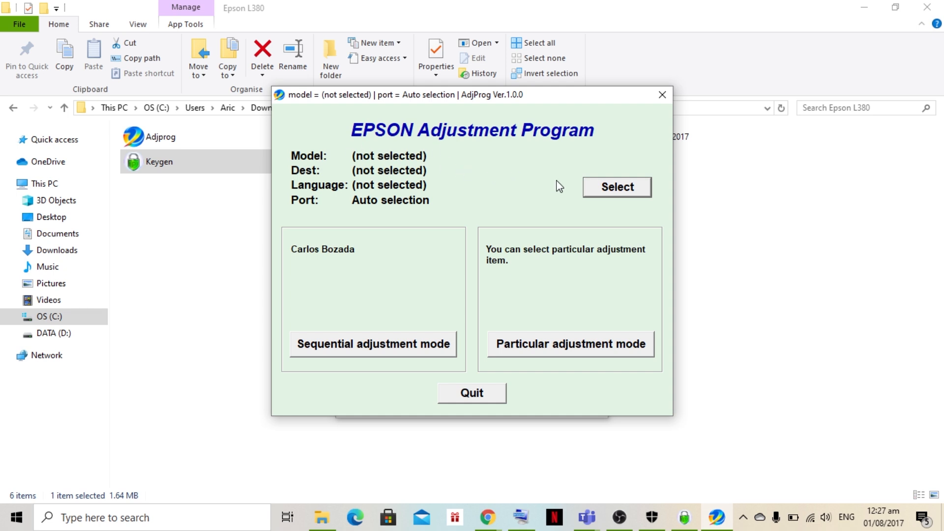
{"action": "mouse_move", "coordinate": [632, 193]}
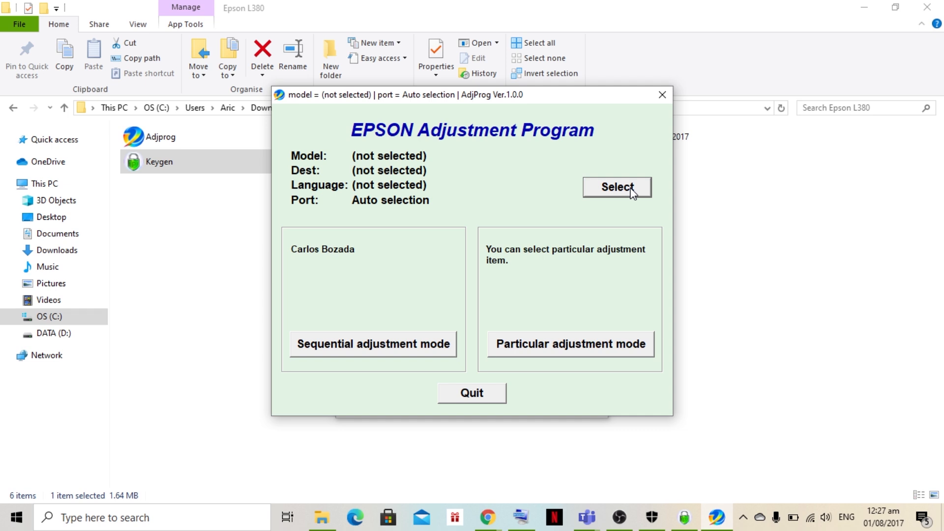
Bring up model selection and list the printer models L380, L383, L385 and L485
{"action": "left_click", "coordinate": [616, 187]}
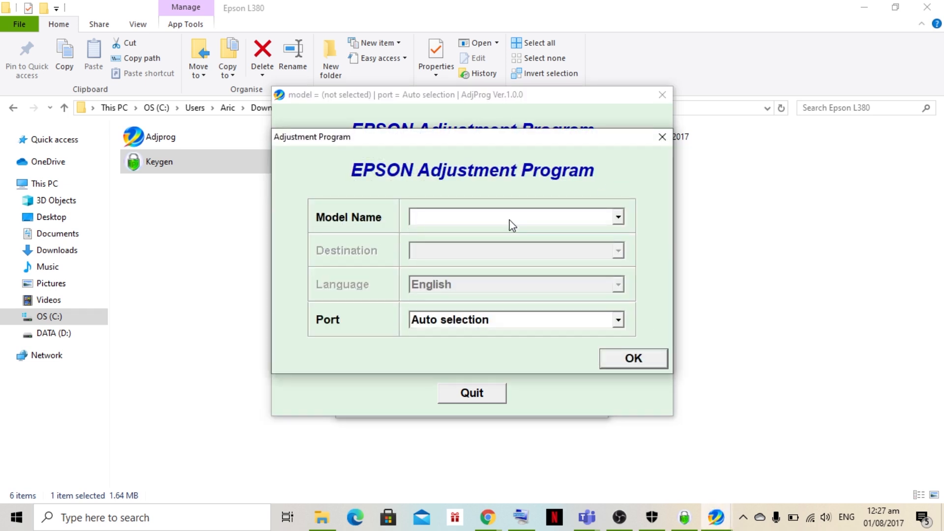
{"action": "left_click", "coordinate": [618, 319]}
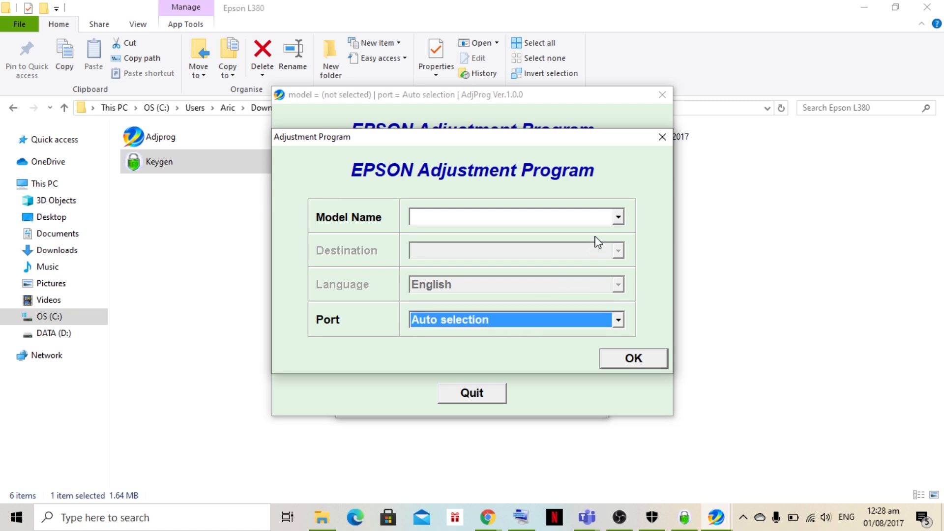
{"action": "left_click", "coordinate": [617, 216]}
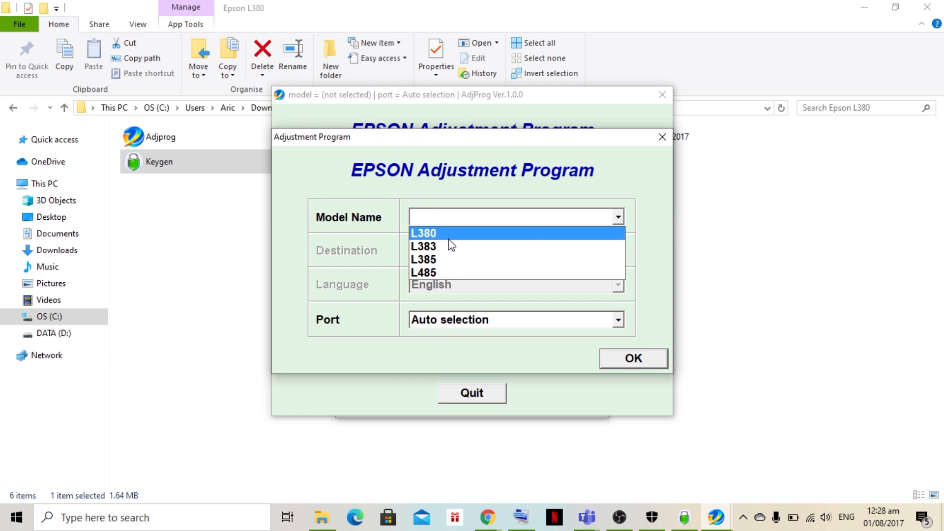